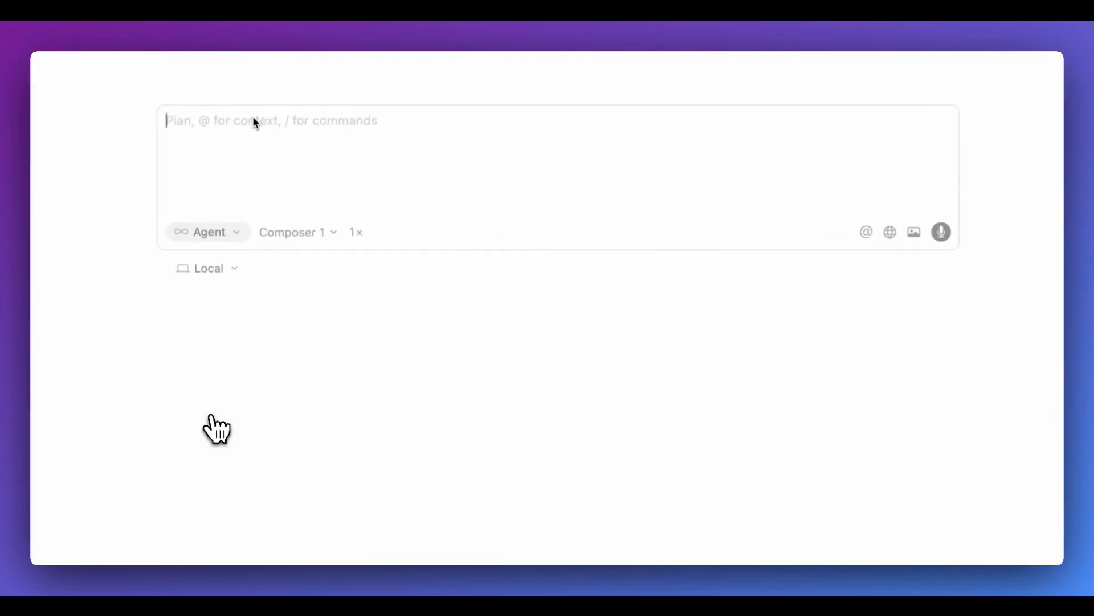
# Request 'add -E option for extended regex' and run it on several models in parallel.
pyautogui.write('add -E option for extended rege')
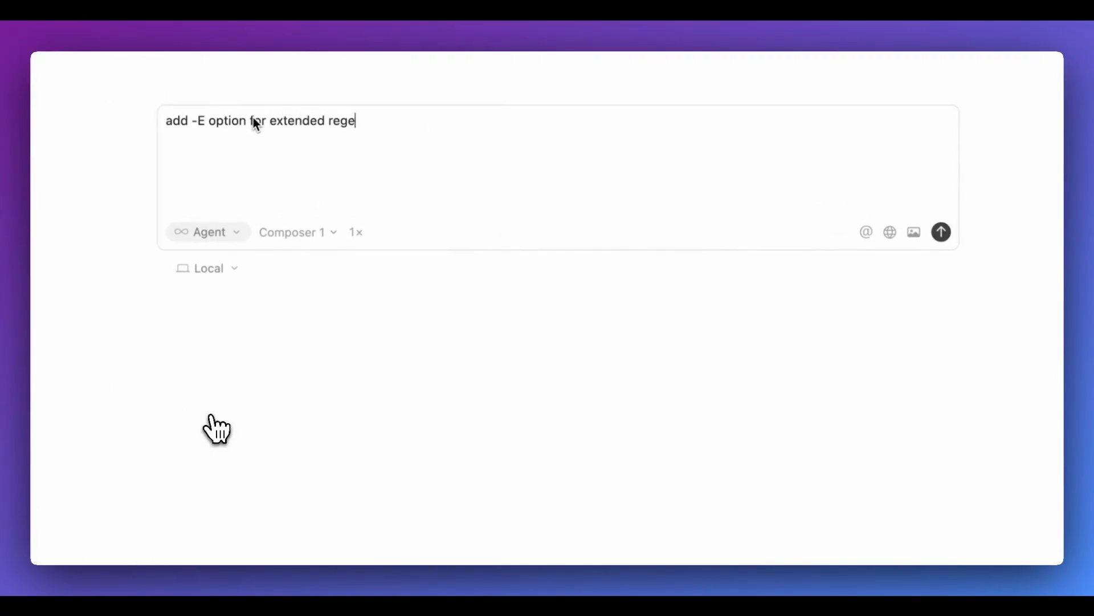
pyautogui.write('x')
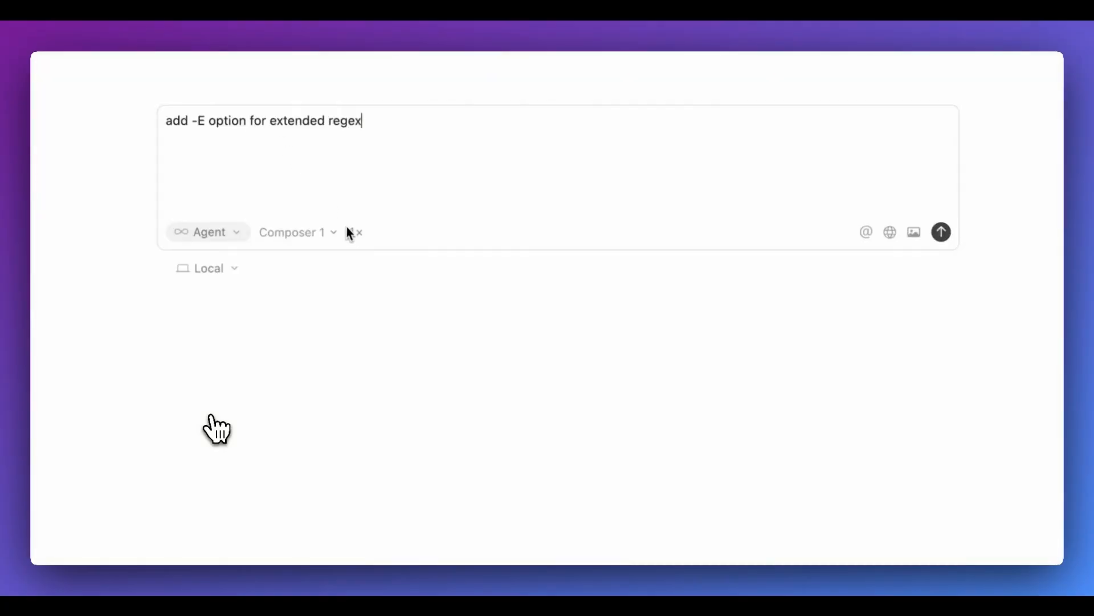
pyautogui.click(356, 232)
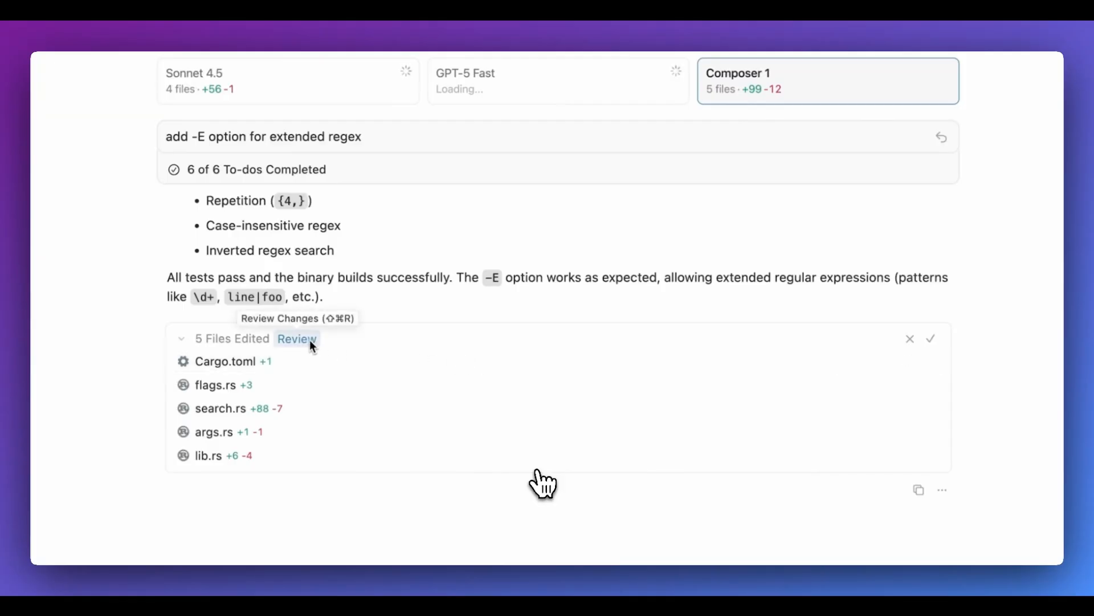
# Review the diffs of the five files Composer edited, including Cargo.toml and flags.rs.
pyautogui.click(297, 338)
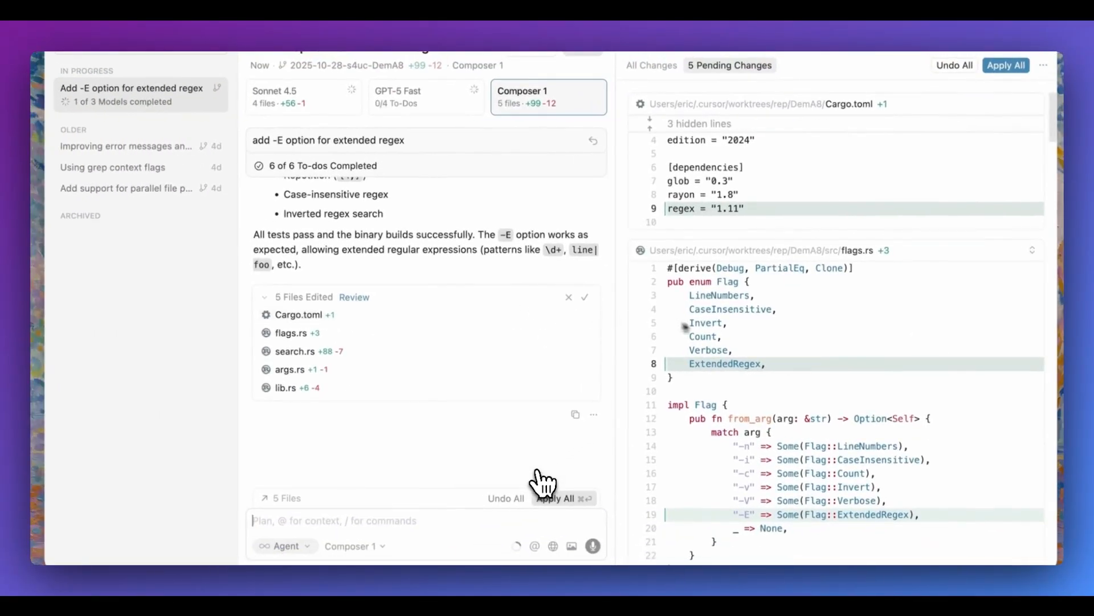
pyautogui.scroll(-3)
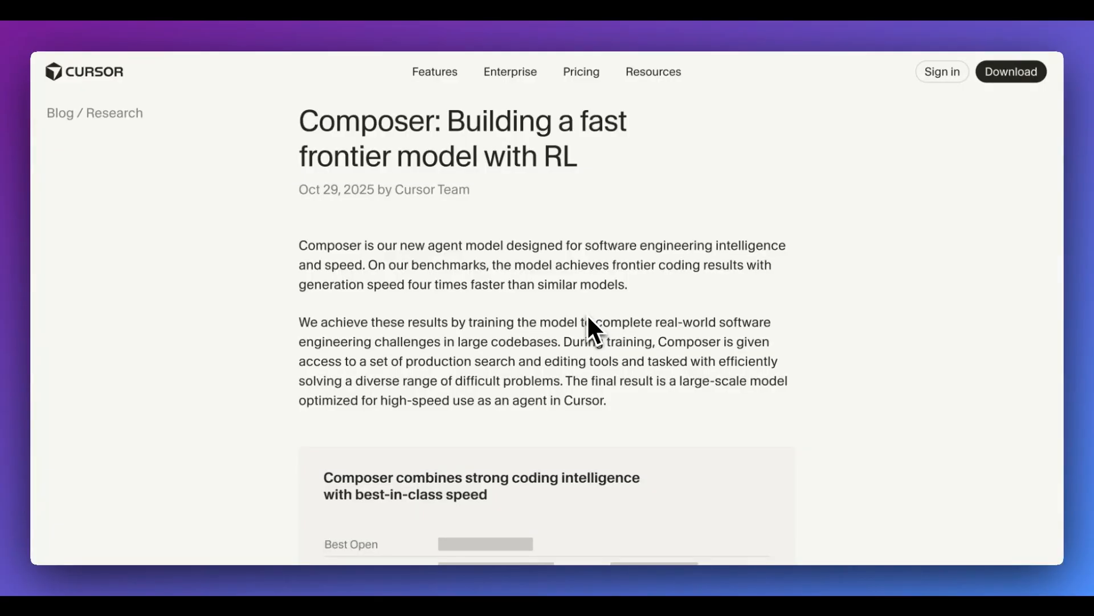
pyautogui.scroll(-3)
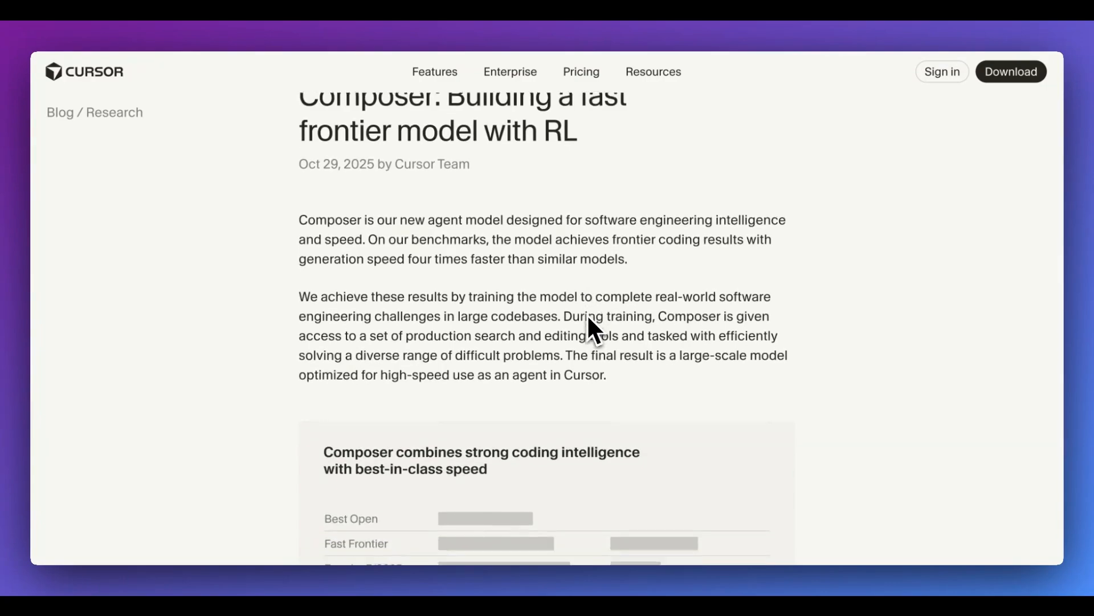
pyautogui.scroll(-3)
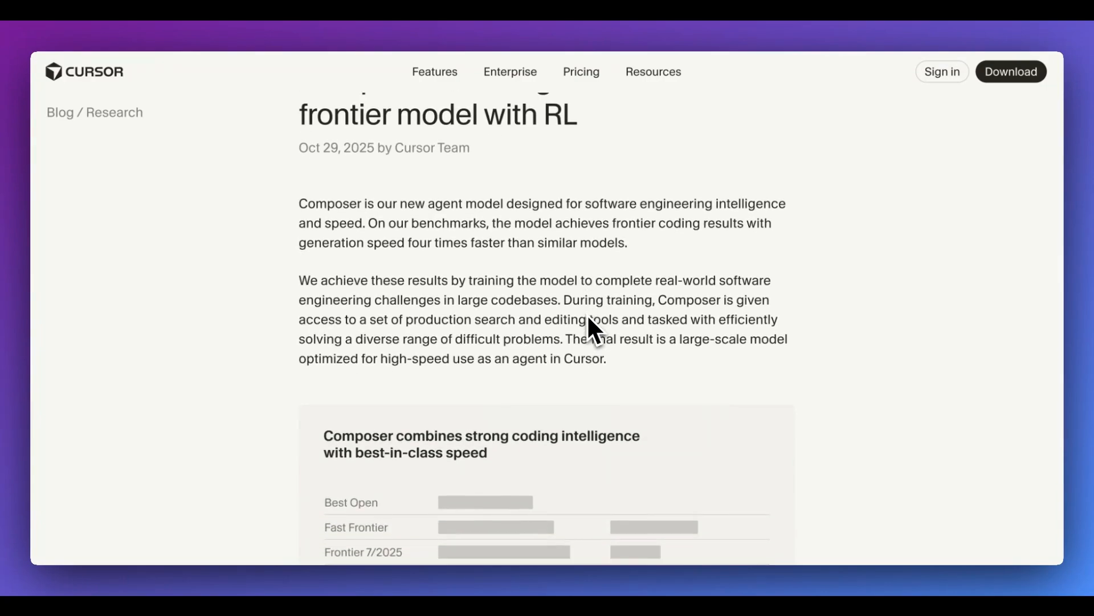
pyautogui.scroll(-3)
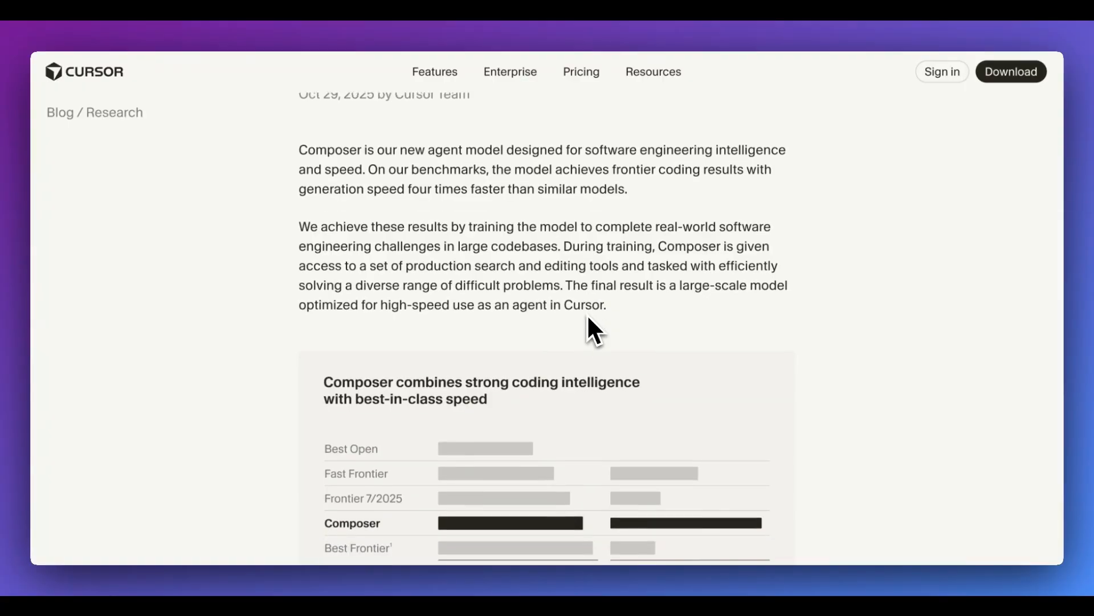
pyautogui.scroll(-3)
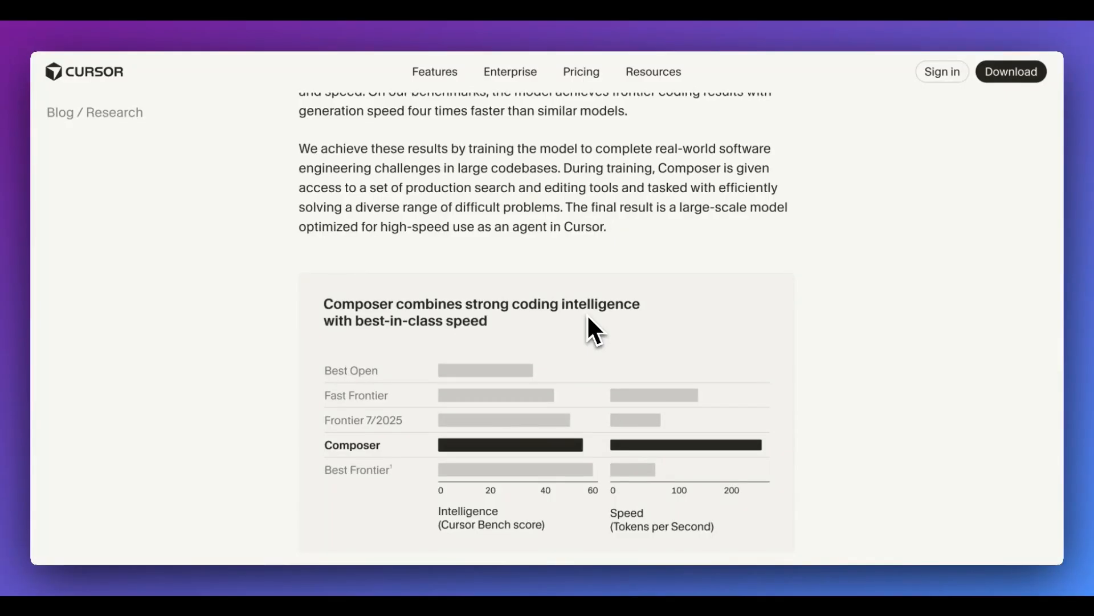
pyautogui.scroll(-3)
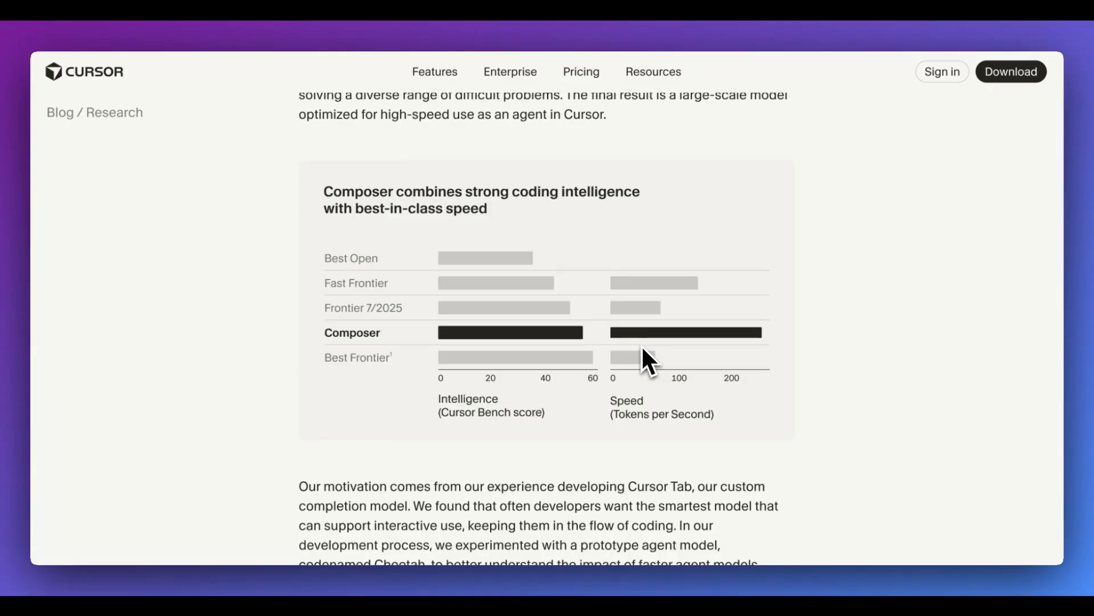
pyautogui.moveTo(670, 350)
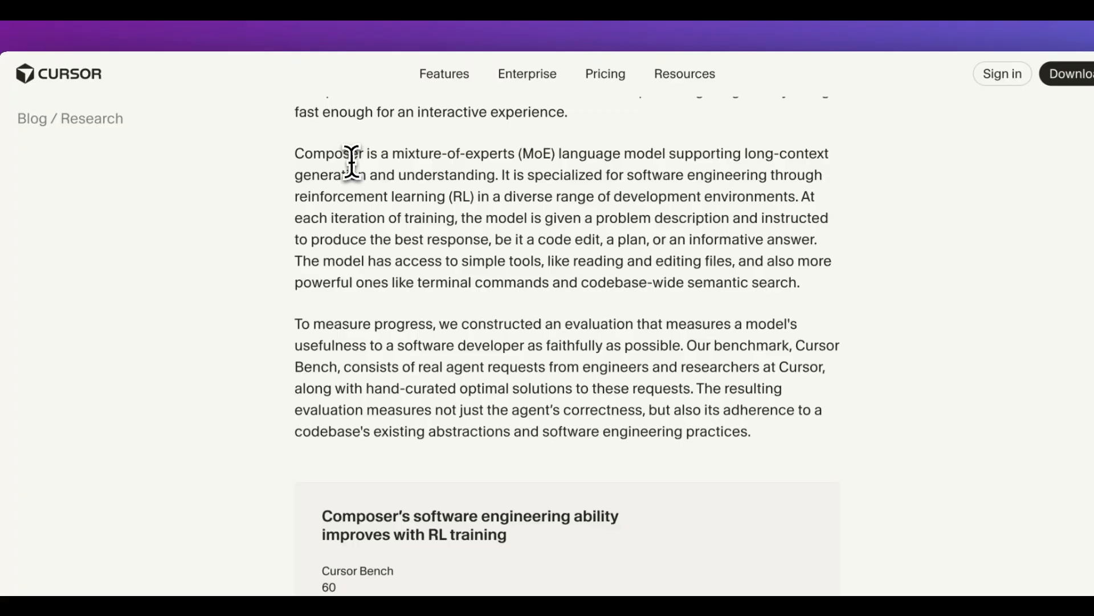
pyautogui.moveTo(357, 153); pyautogui.dragTo(540, 153)
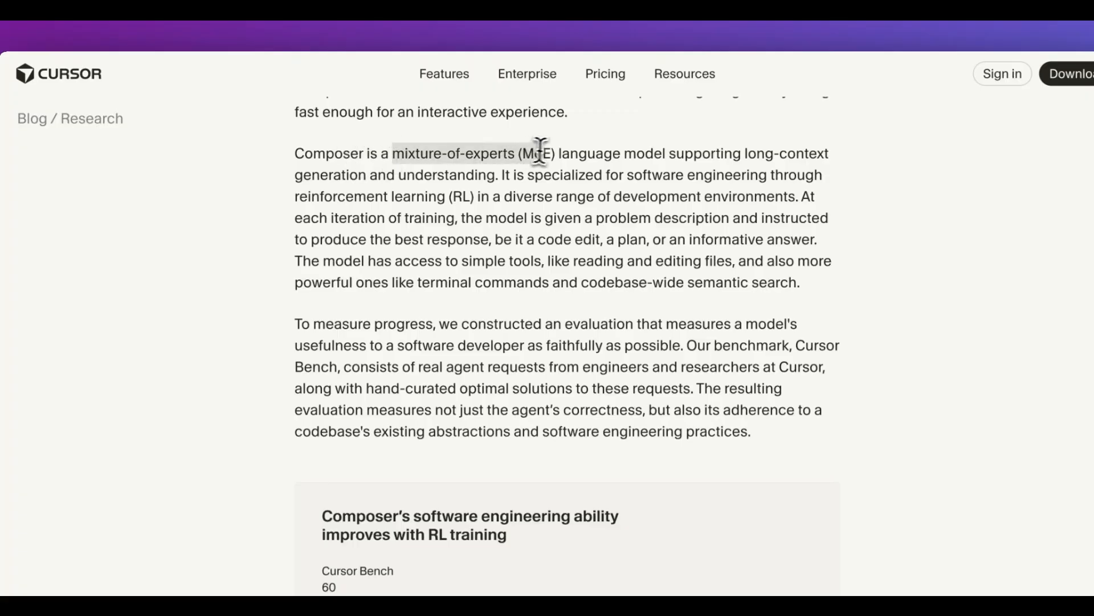
pyautogui.moveTo(550, 154)
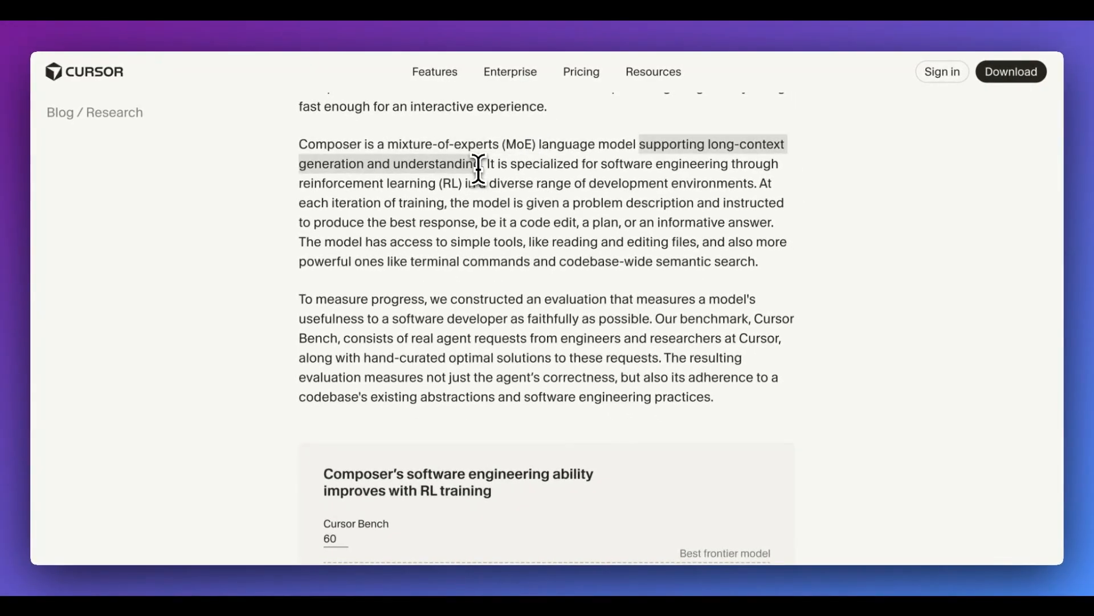
pyautogui.scroll(-3)
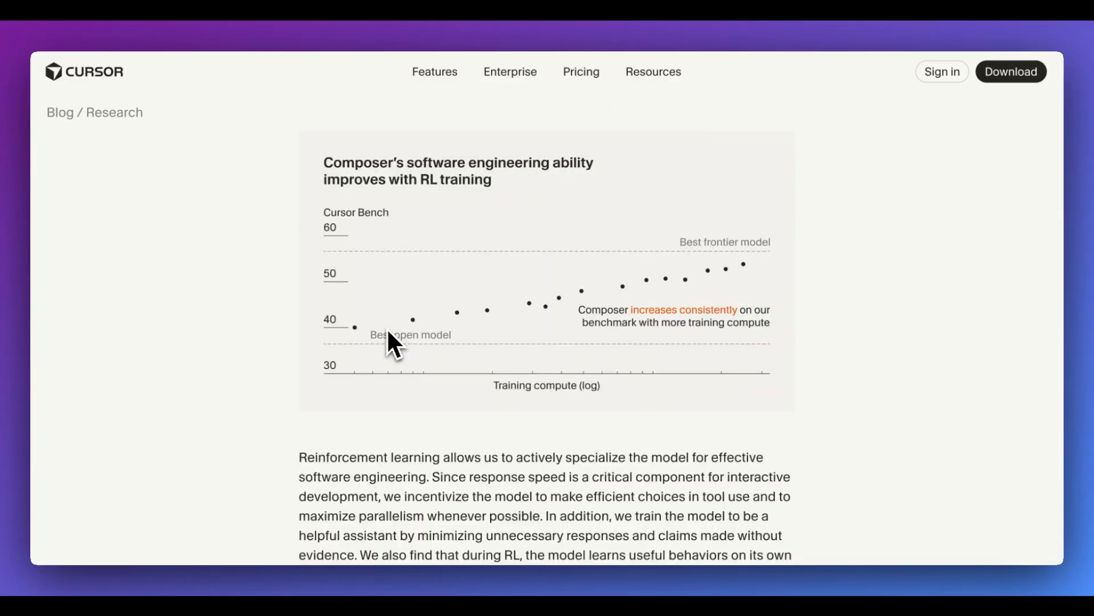
pyautogui.moveTo(457, 342)
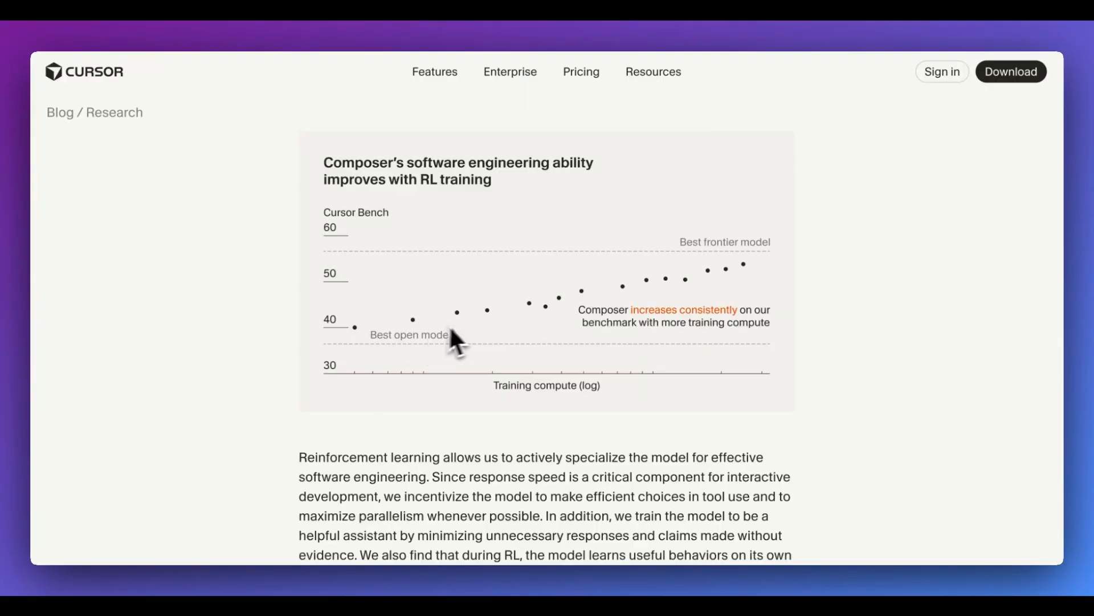
pyautogui.moveTo(419, 342)
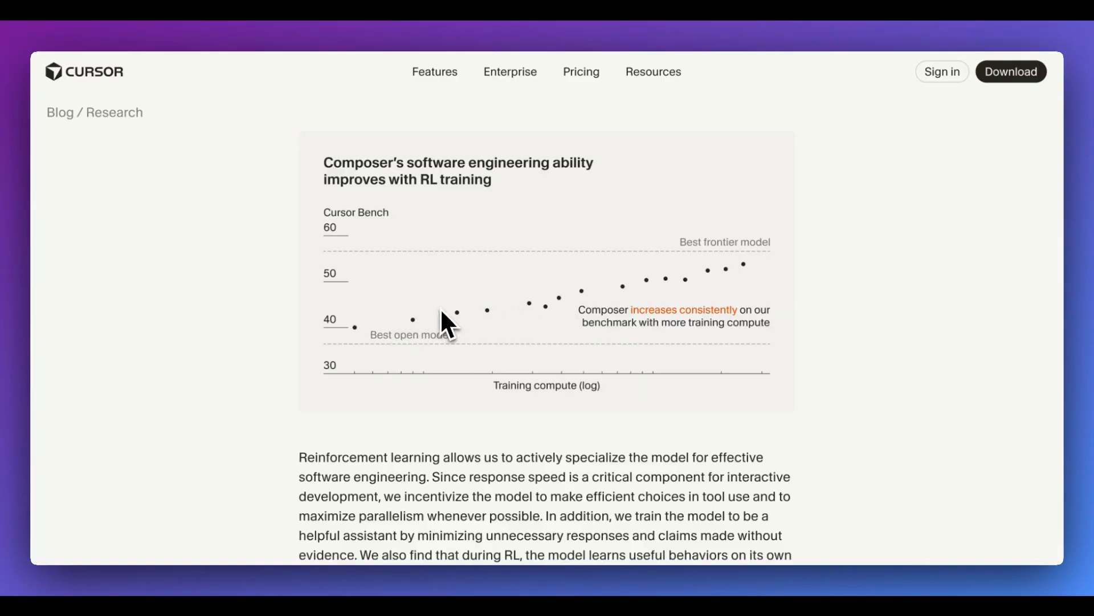
pyautogui.moveTo(708, 279)
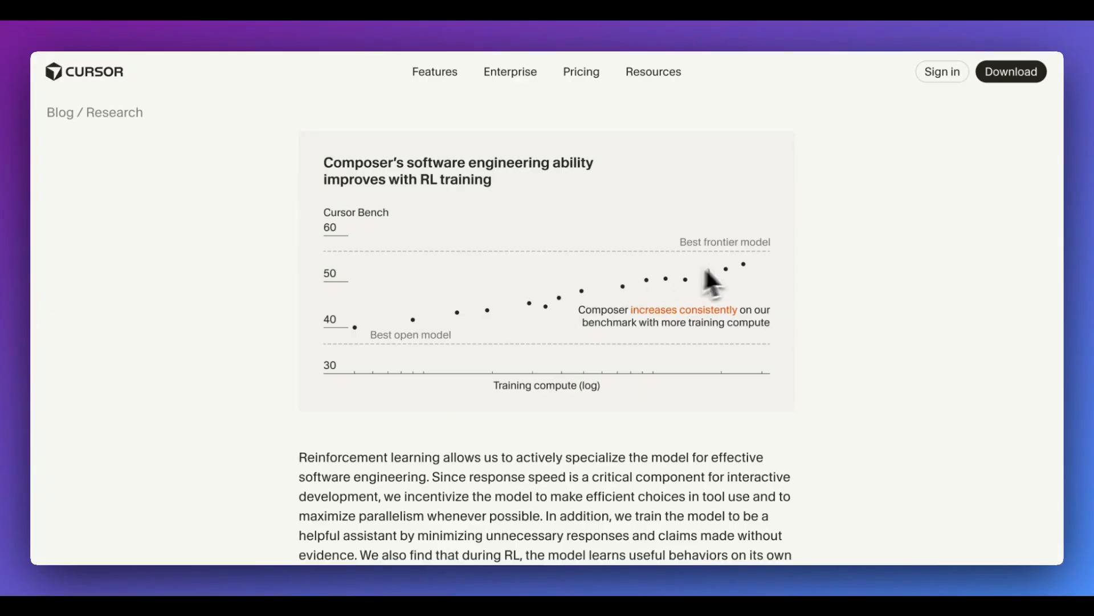
pyautogui.scroll(-3)
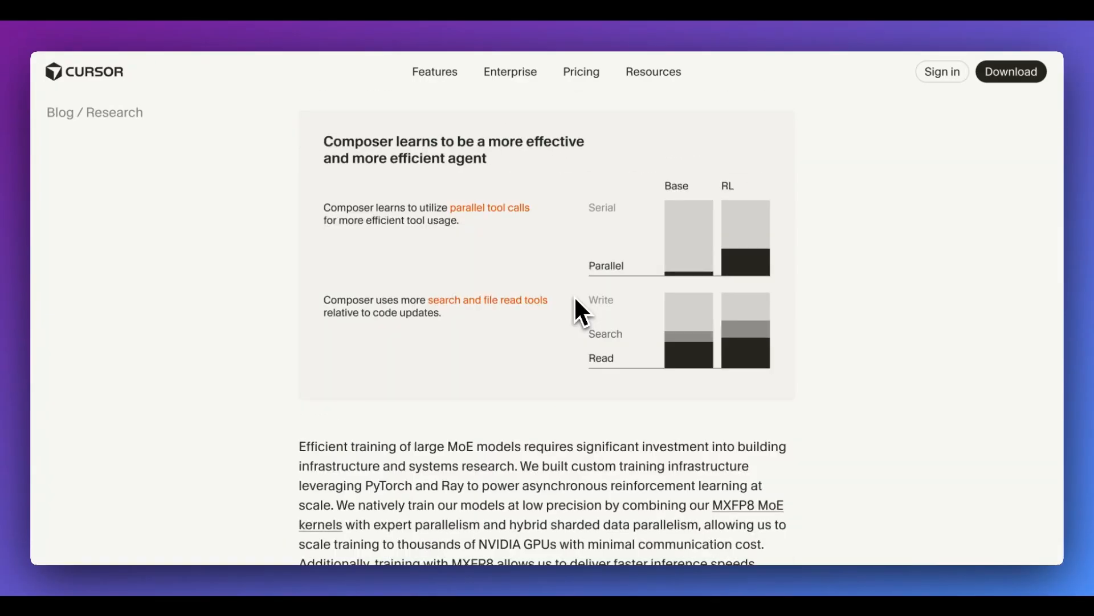
pyautogui.moveTo(461, 223)
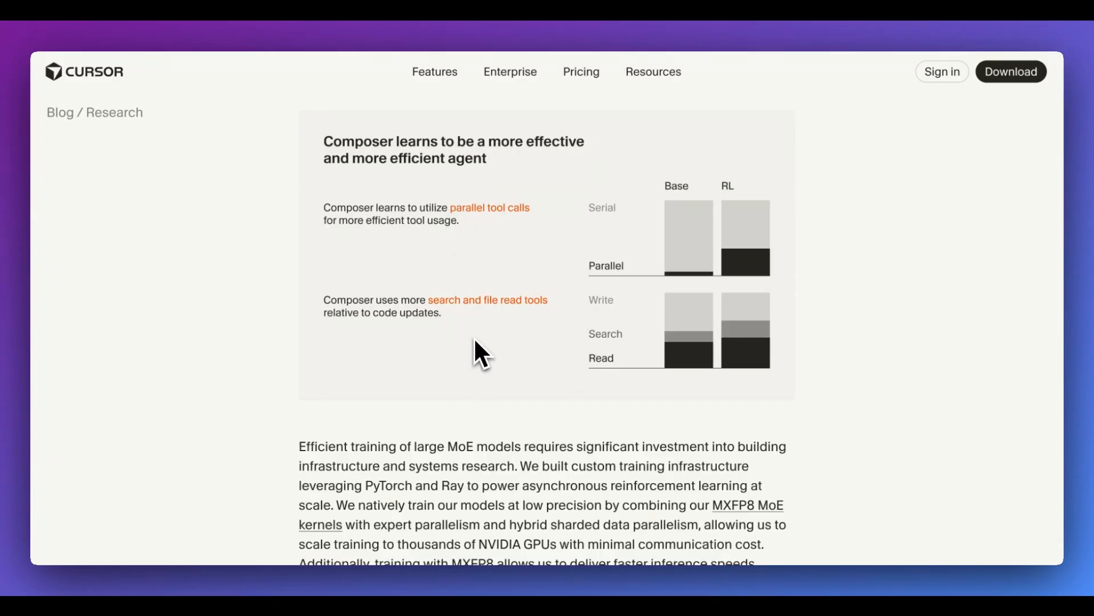
pyautogui.moveTo(501, 346)
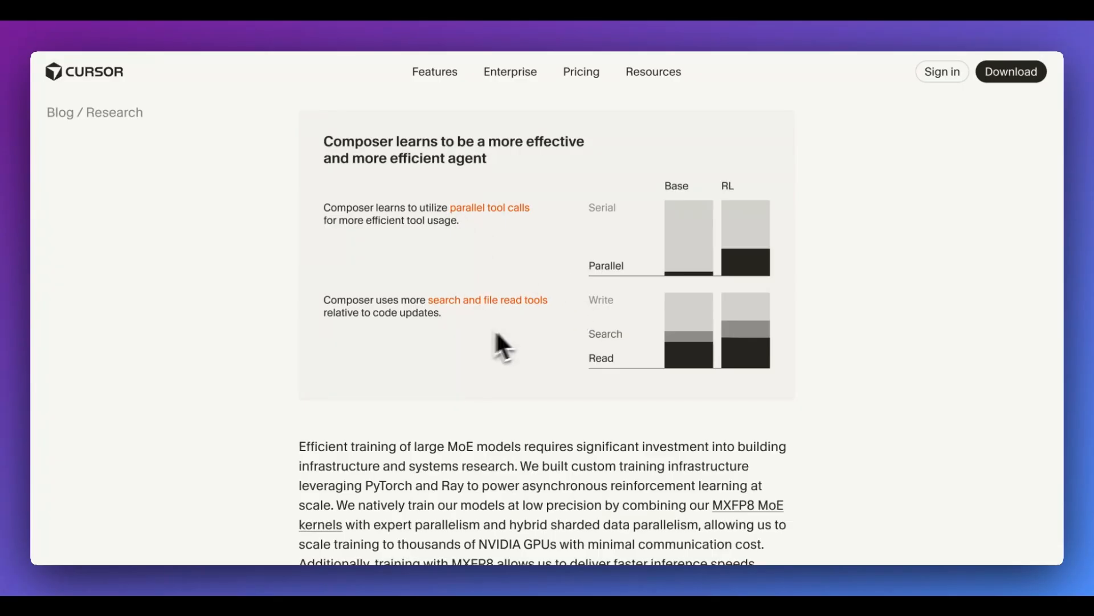
pyautogui.moveTo(562, 351)
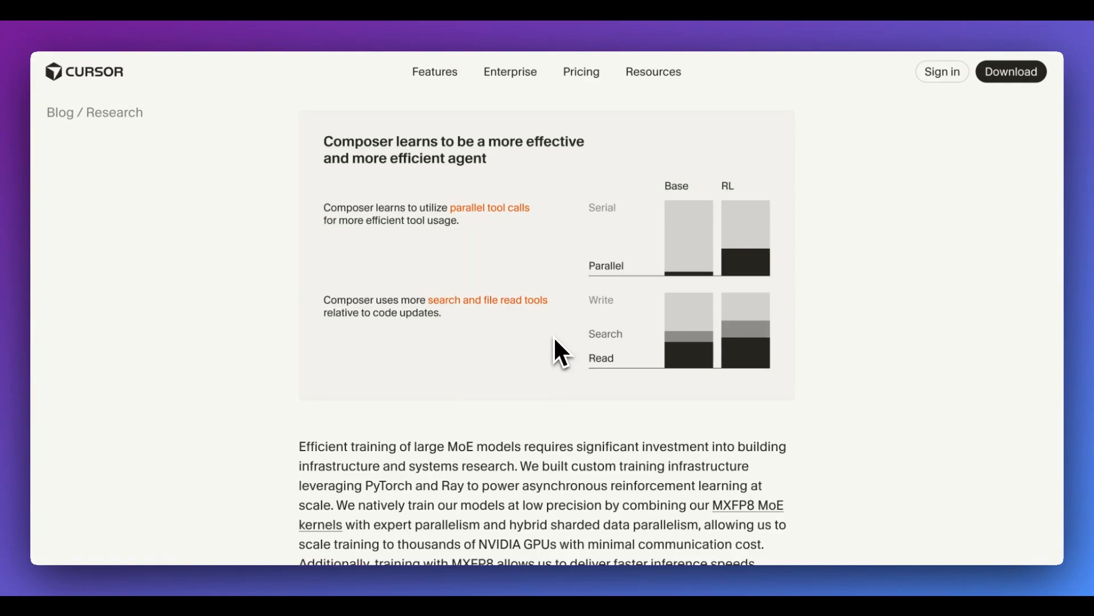
pyautogui.scroll(-3)
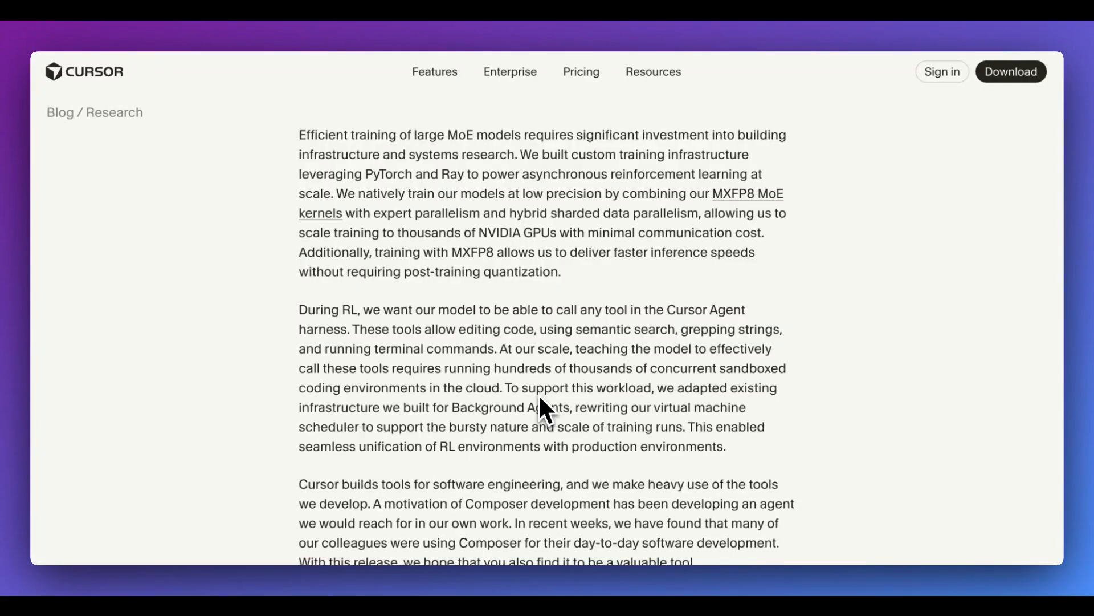
pyautogui.scroll(-3)
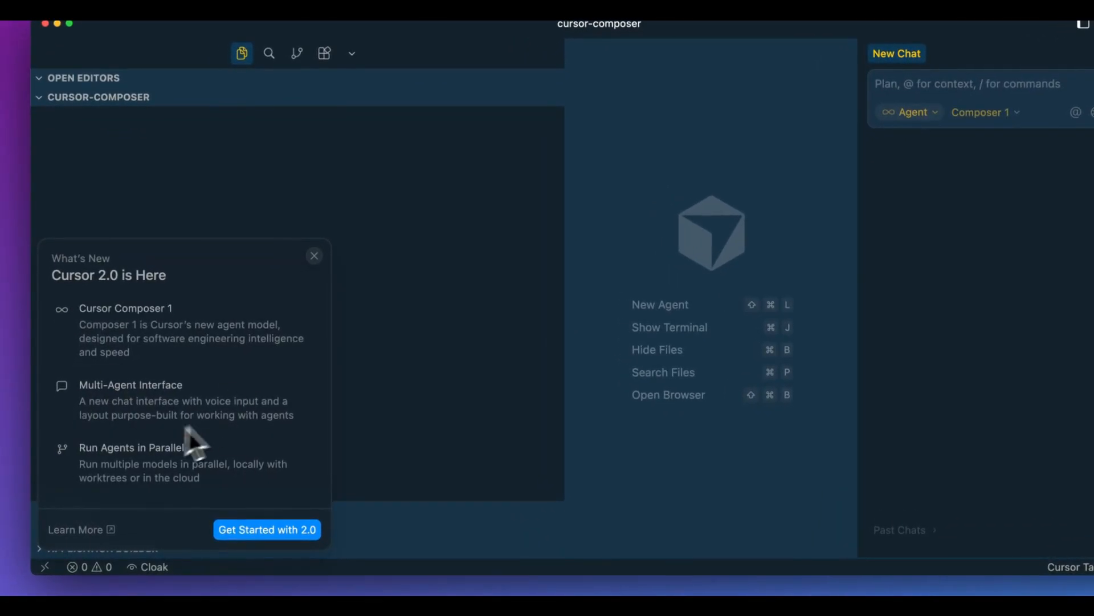
# Highlight the Run Agents in Parallel feature and start the Cursor 2.0 agent layout.
pyautogui.moveTo(80, 446); pyautogui.dragTo(233, 464)
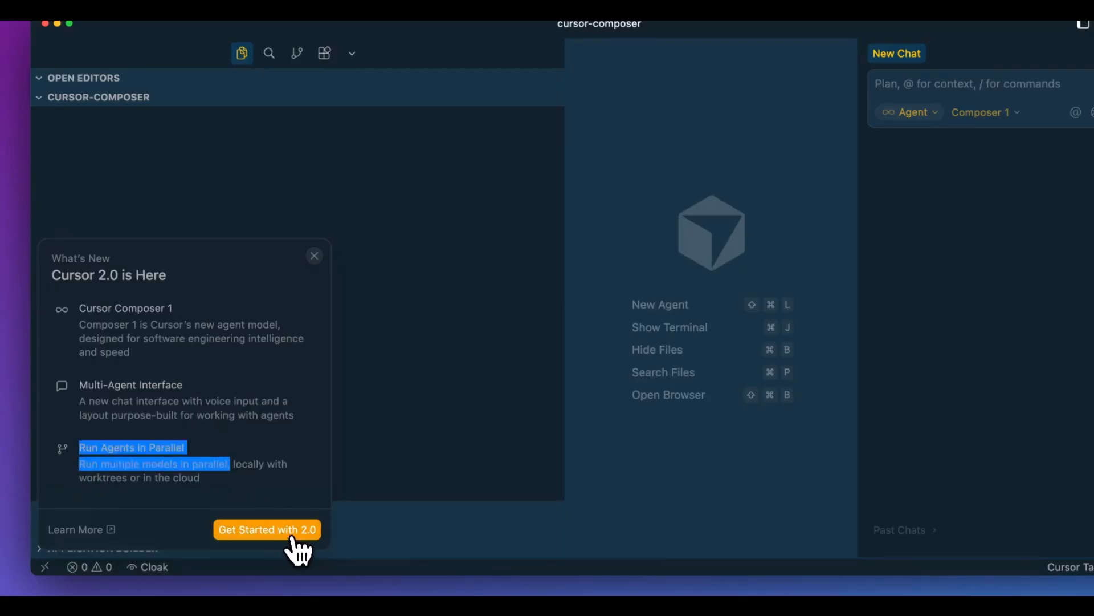
pyautogui.click(267, 529)
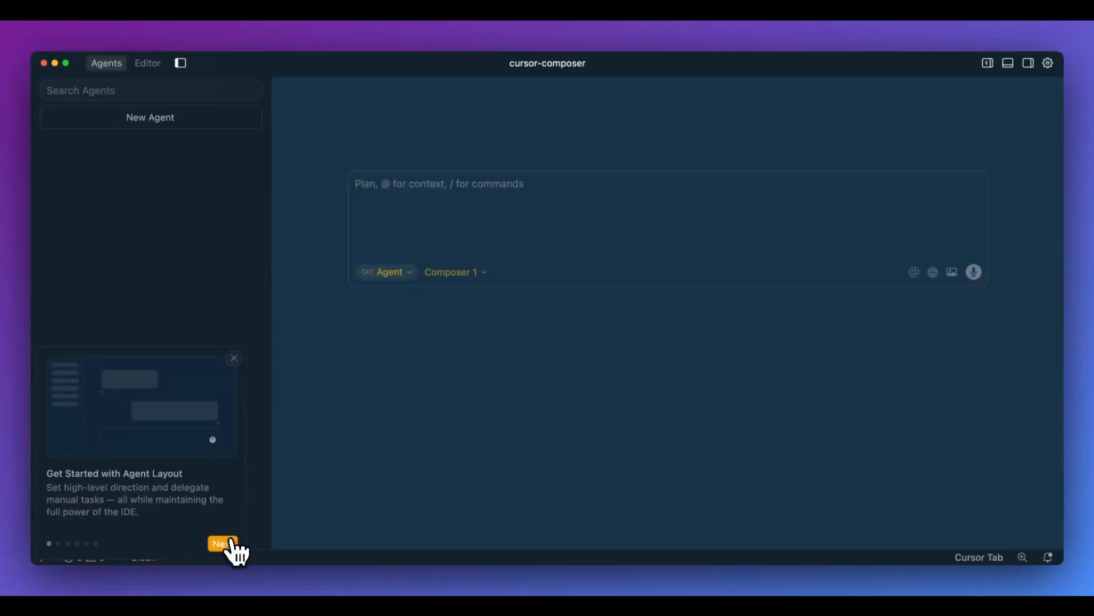
# Advance through the Parallel Agents, Full Editor and Unified Review tour cards and finish the tour.
pyautogui.click(223, 543)
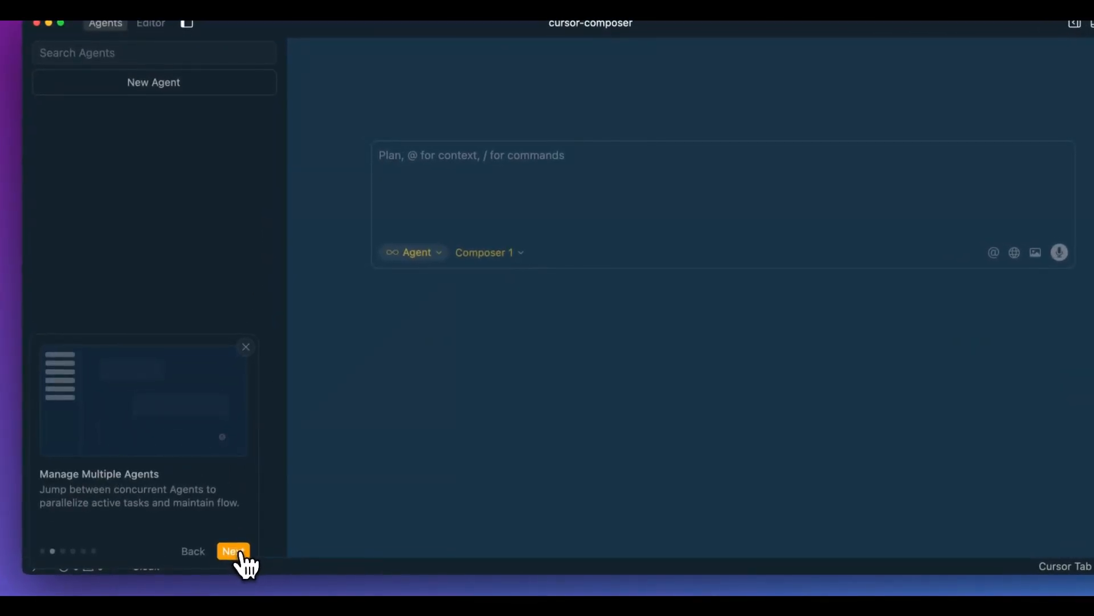
pyautogui.click(232, 550)
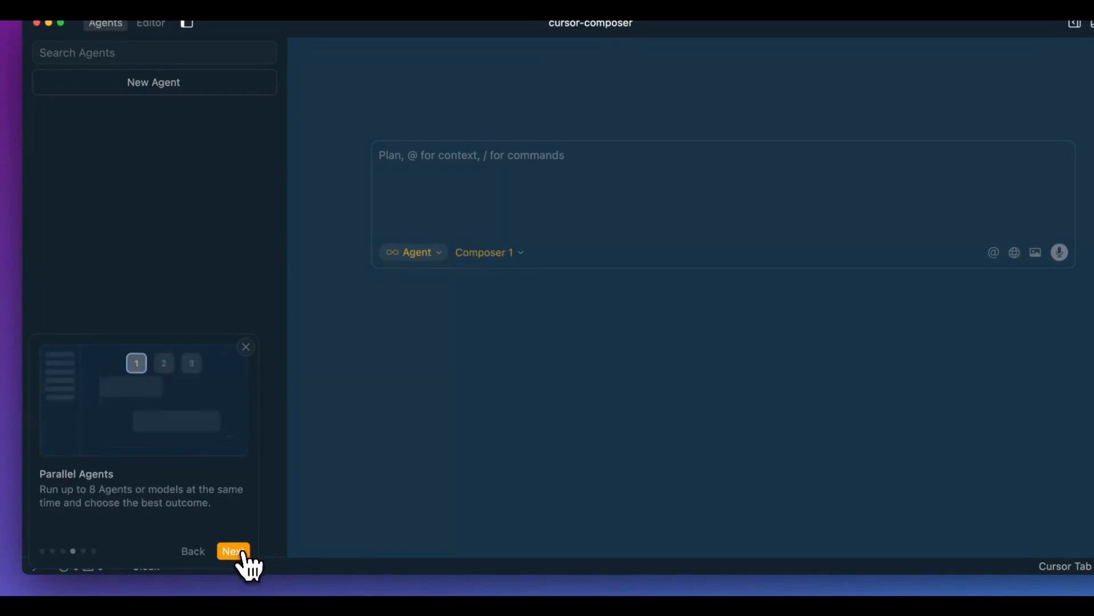
pyautogui.click(233, 551)
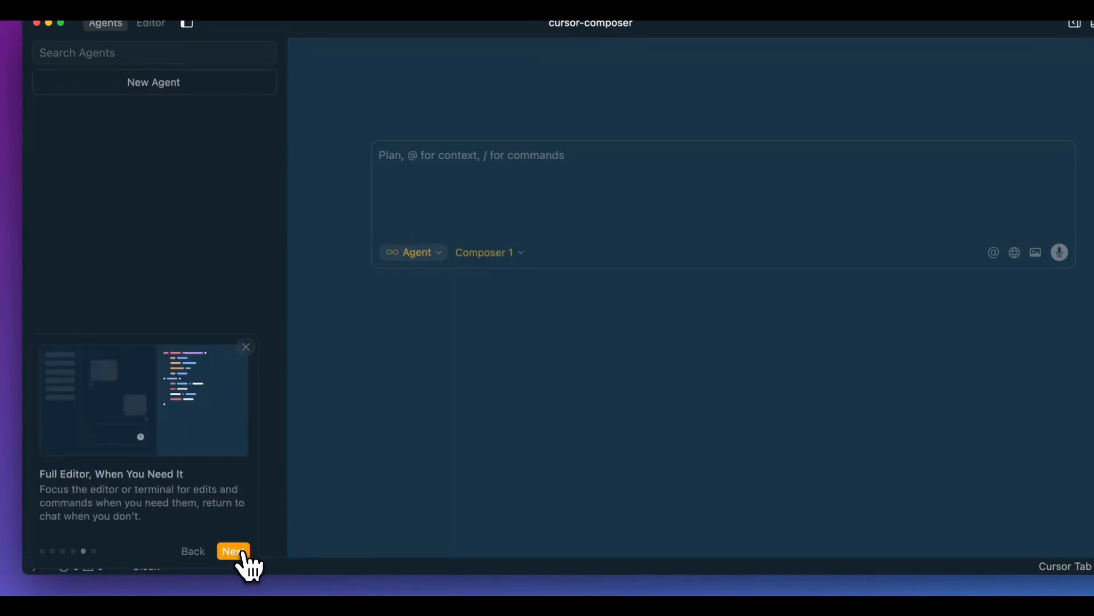
pyautogui.click(233, 550)
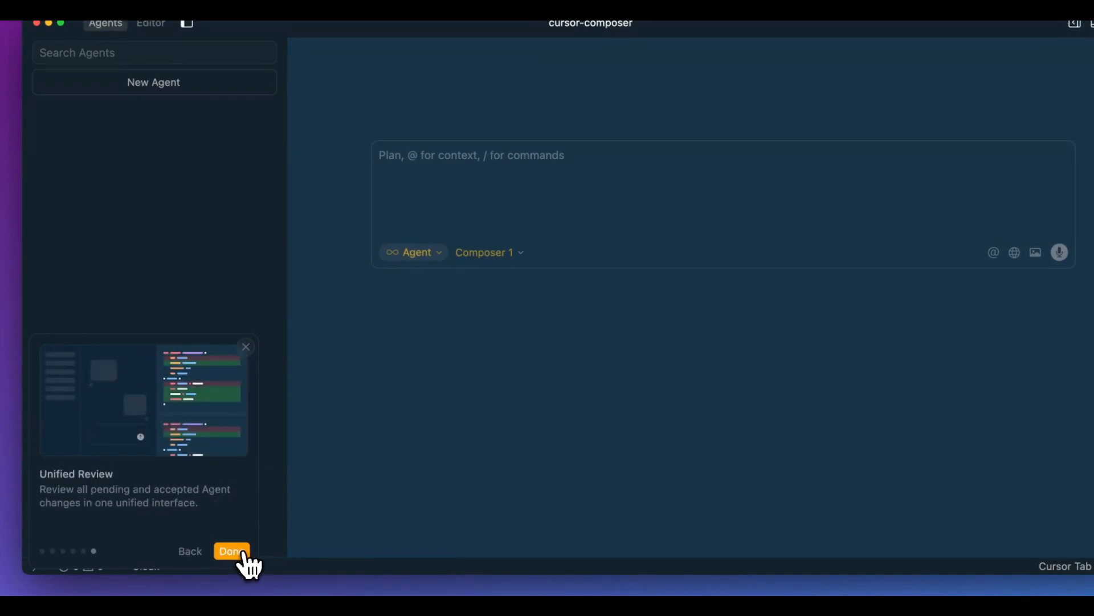
pyautogui.click(232, 551)
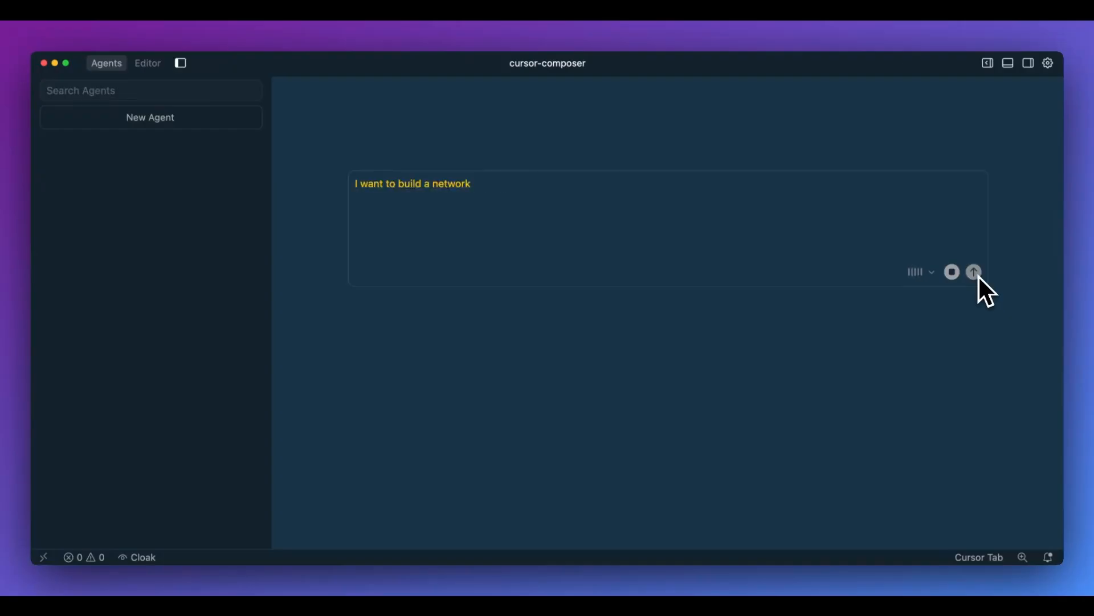
# Dictate a request for a Next.js application that reads development posts and finish dictation.
pyautogui.write('I want to build out a Next.js application that reads development.')
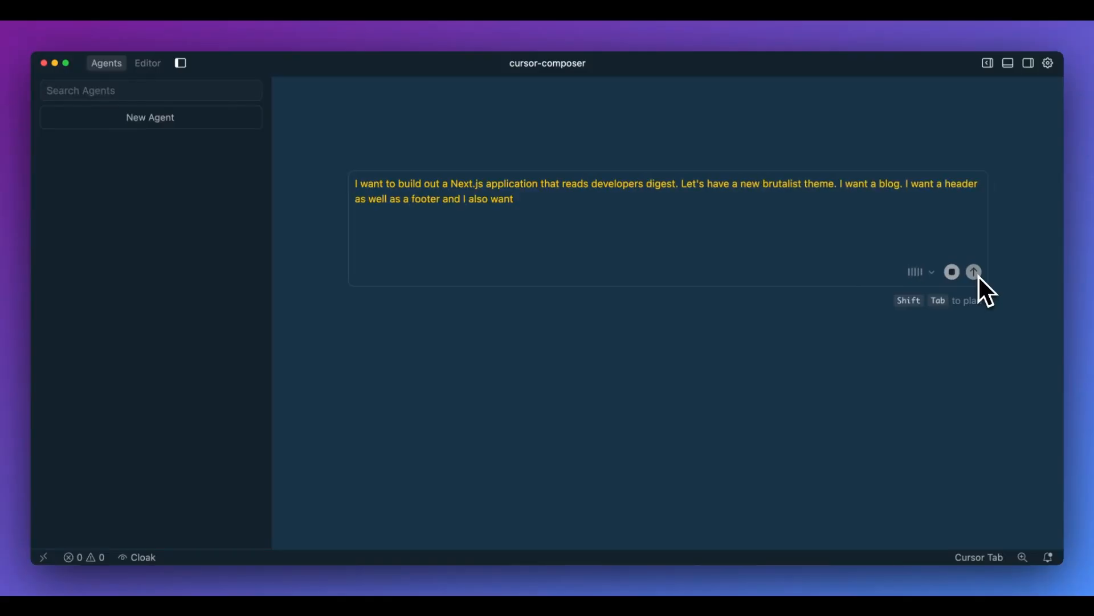
pyautogui.click(972, 272)
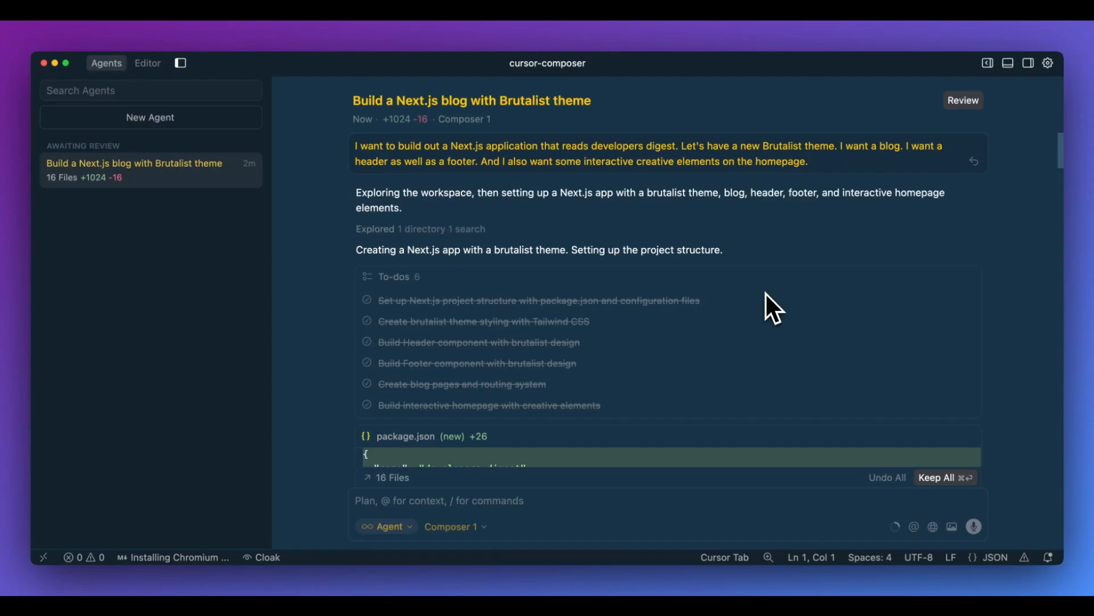
pyautogui.scroll(-3)
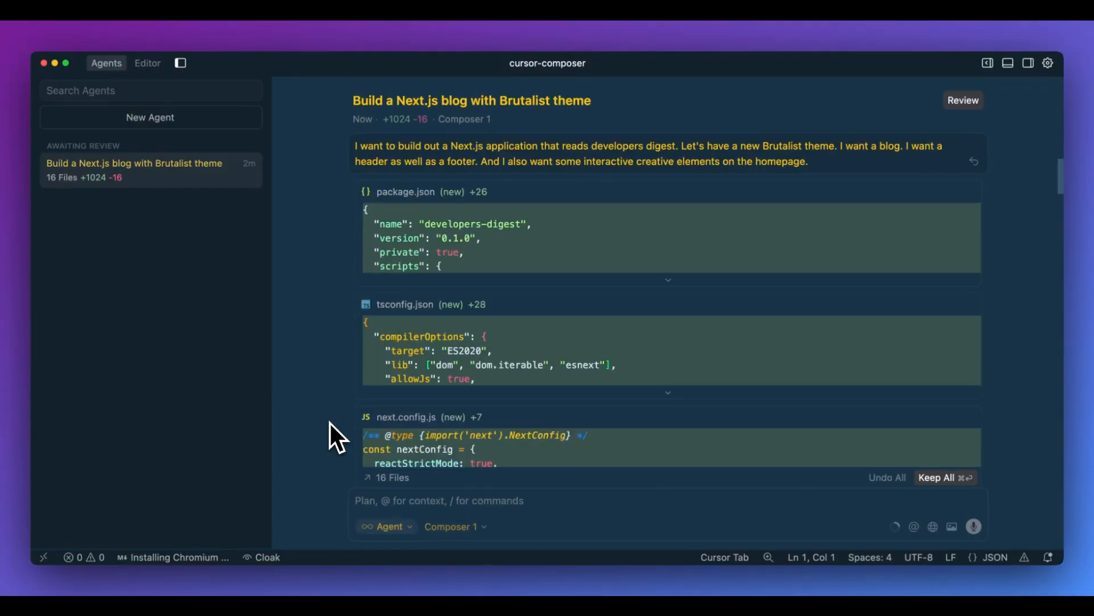
pyautogui.scroll(-3)
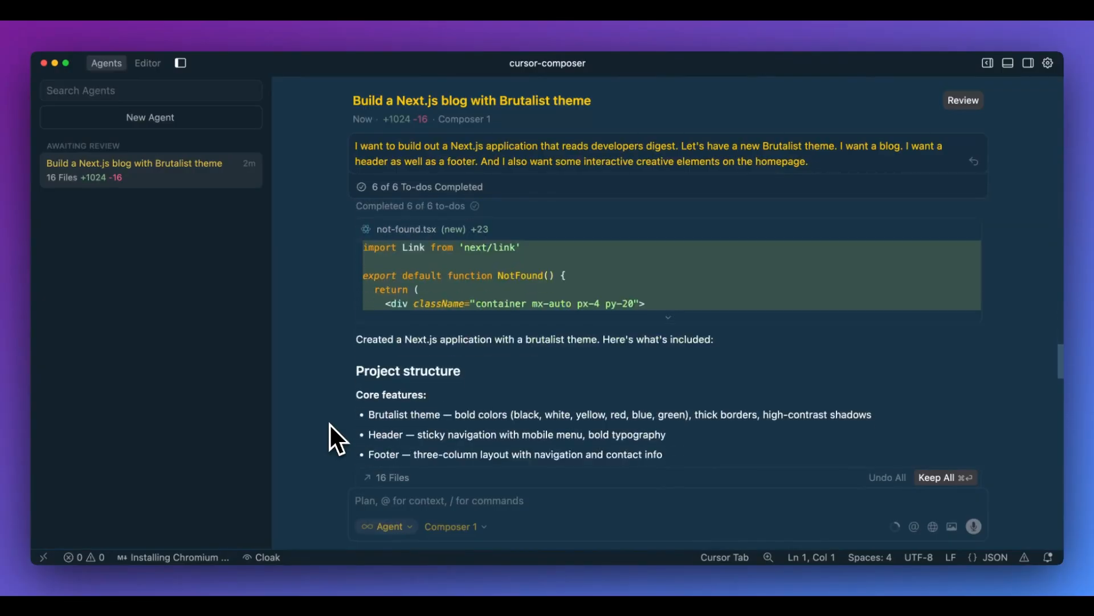
pyautogui.scroll(-3)
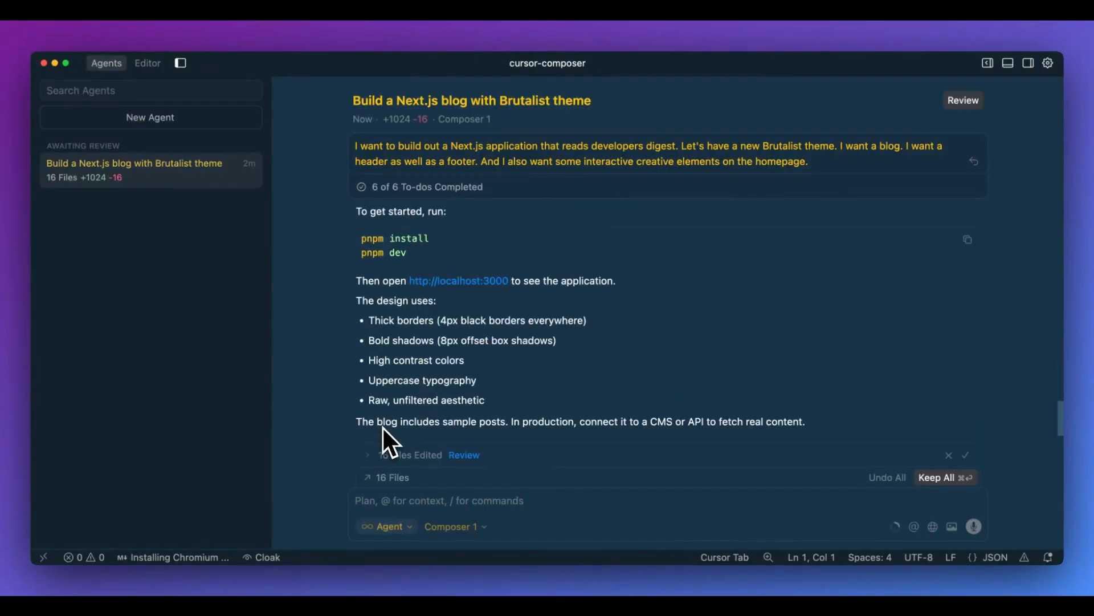
pyautogui.scroll(-3)
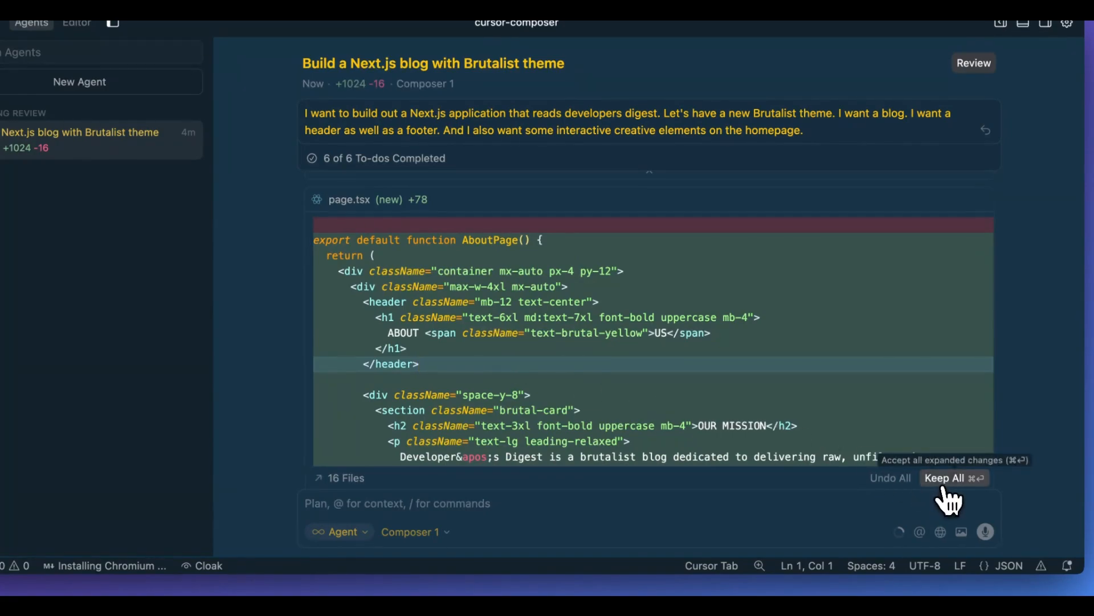
# Keep all the agent's generated blog files and return to the code editor view.
pyautogui.click(944, 478)
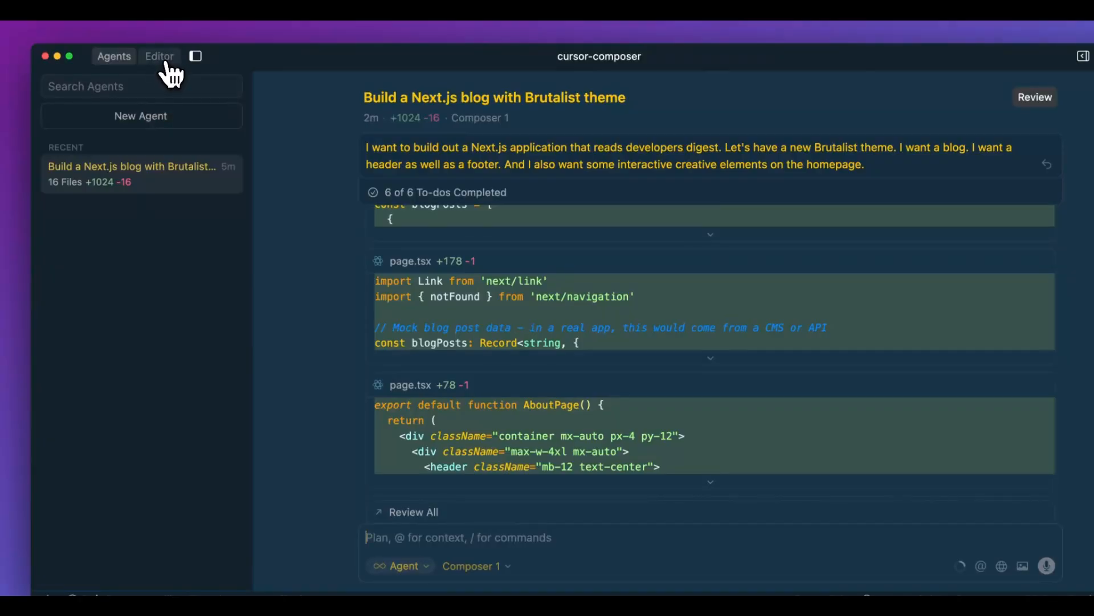
pyautogui.click(160, 56)
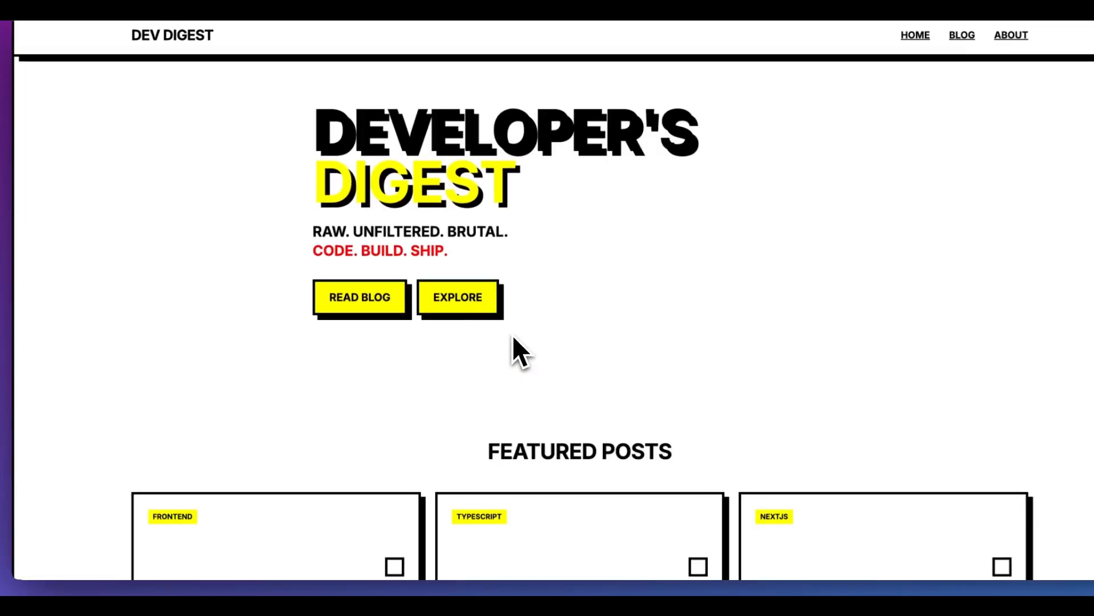
# Browse the homepage and blog listing, reading the React performance tips post.
pyautogui.scroll(-3)
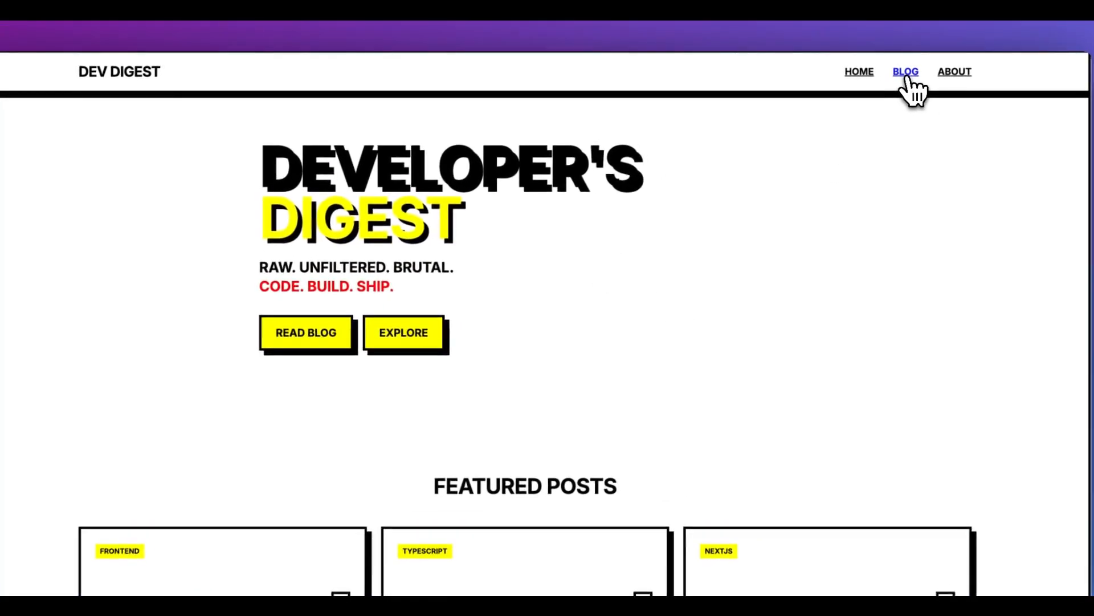
pyautogui.click(905, 71)
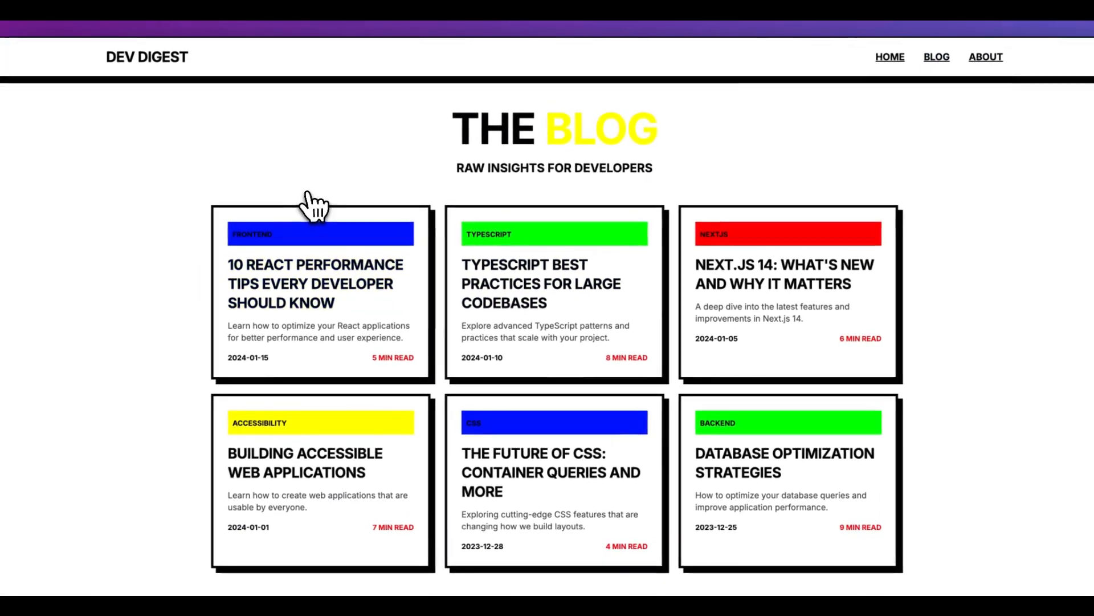
pyautogui.click(320, 284)
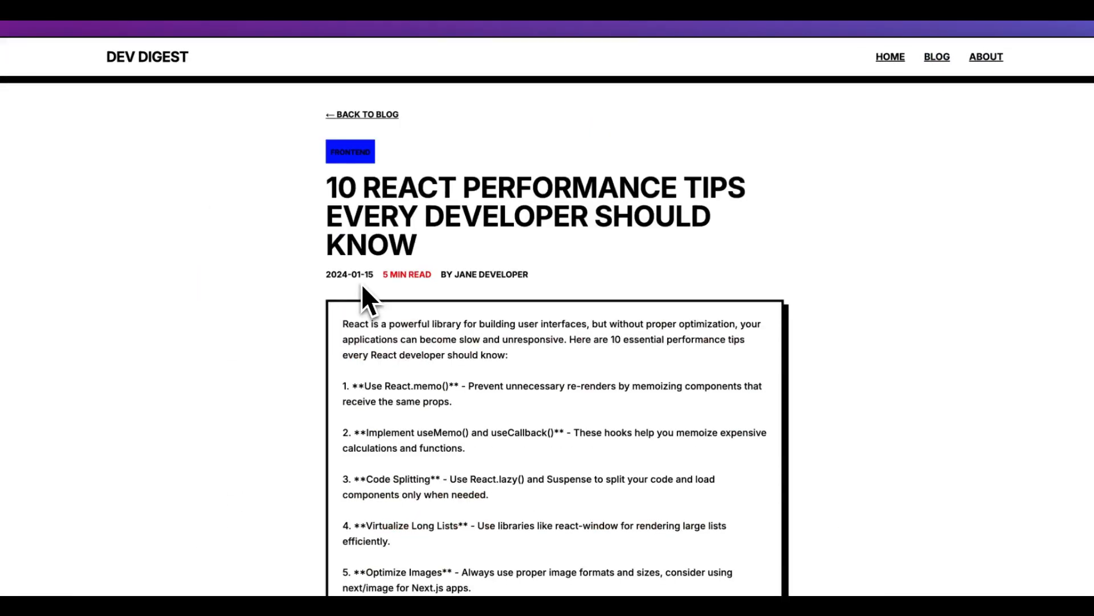
pyautogui.scroll(-3)
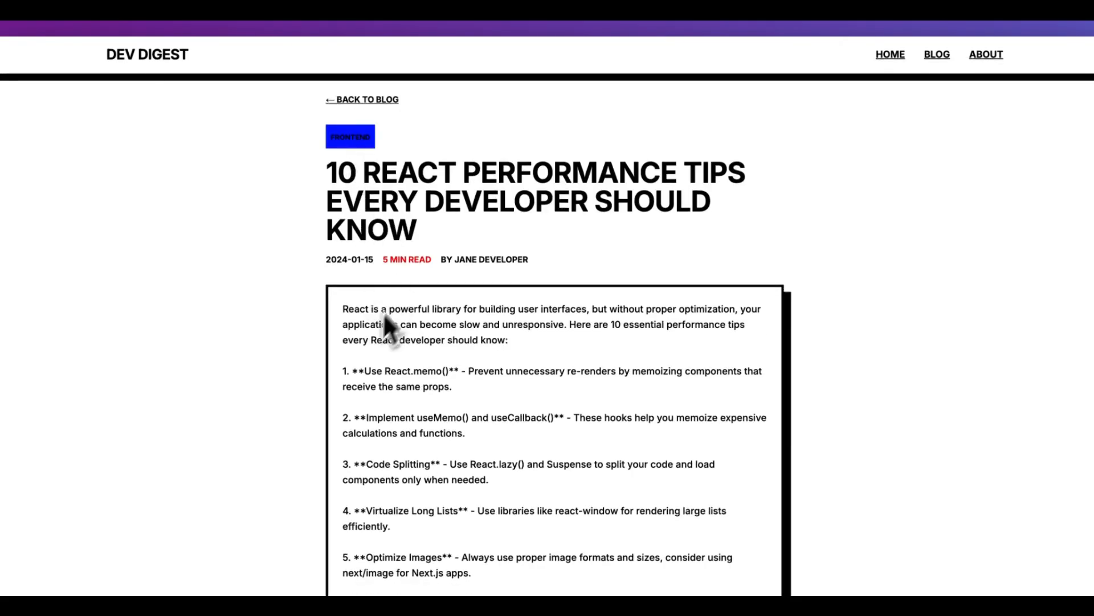
pyautogui.click(363, 99)
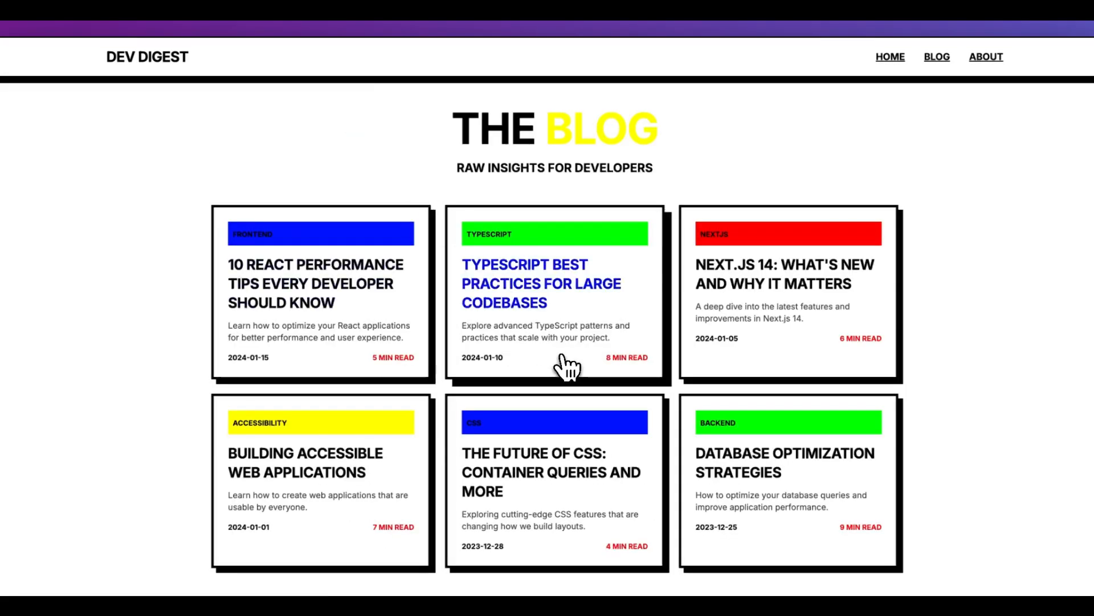
# Open the TypeScript best practices post, which shows a 404 page.
pyautogui.click(788, 284)
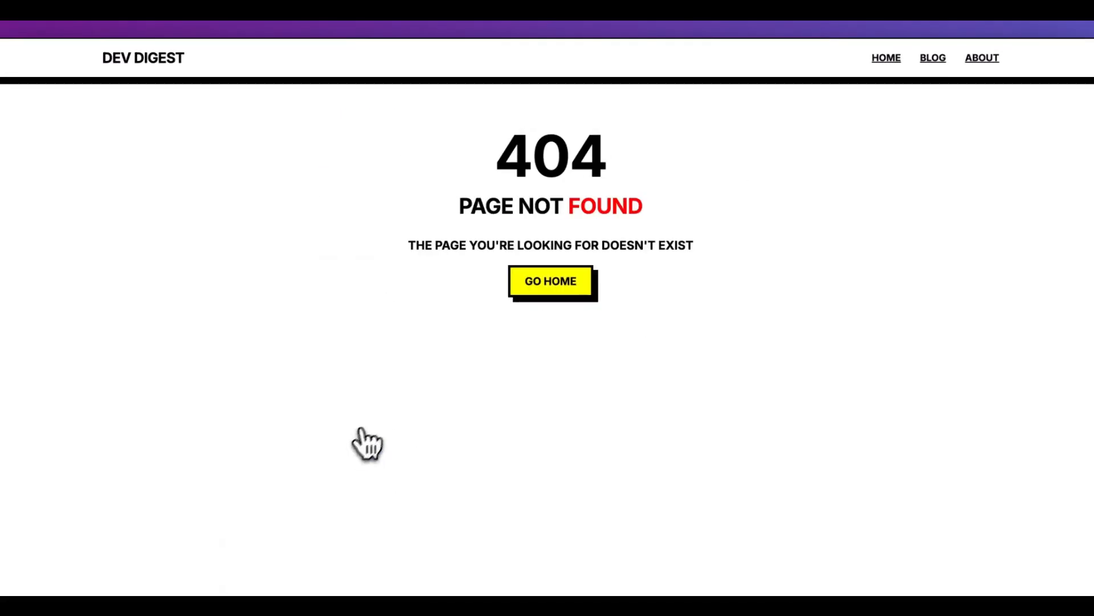
pyautogui.click(933, 57)
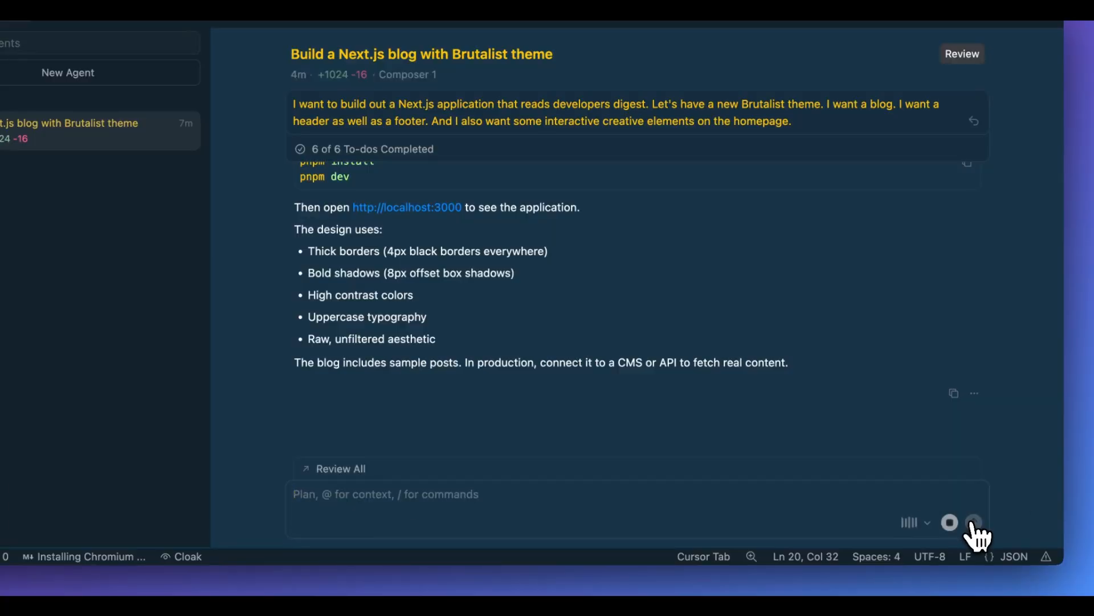
# Ask the agent to make all text, colors and backgrounds accessible and send the request.
pyautogui.write('Make sure all of the text is accessible.')
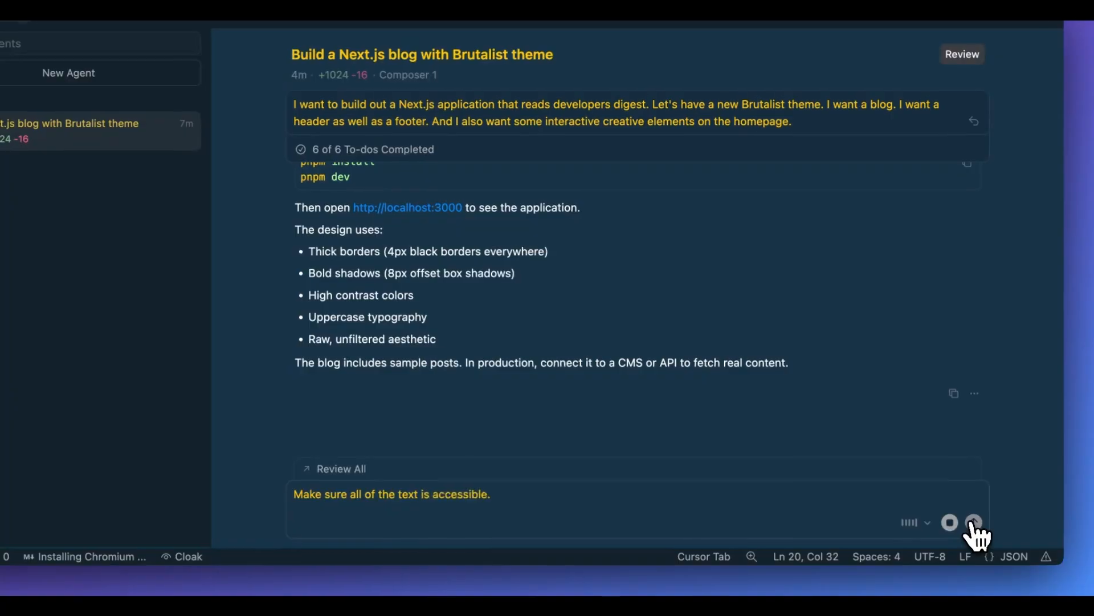
pyautogui.write('A lot of the colors')
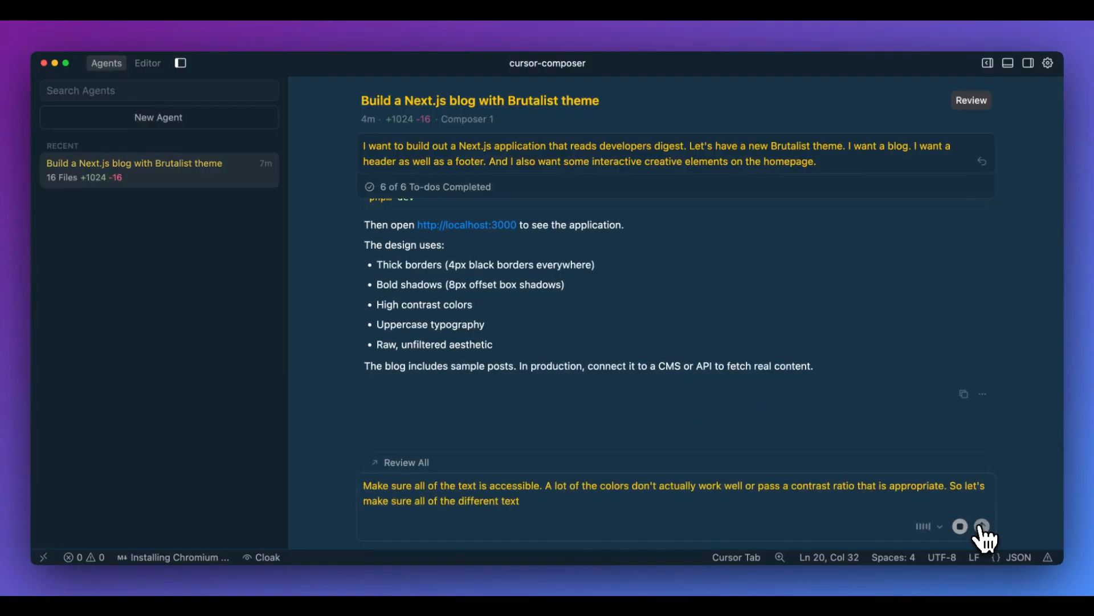
pyautogui.write('as well as backgrounds are appropriate')
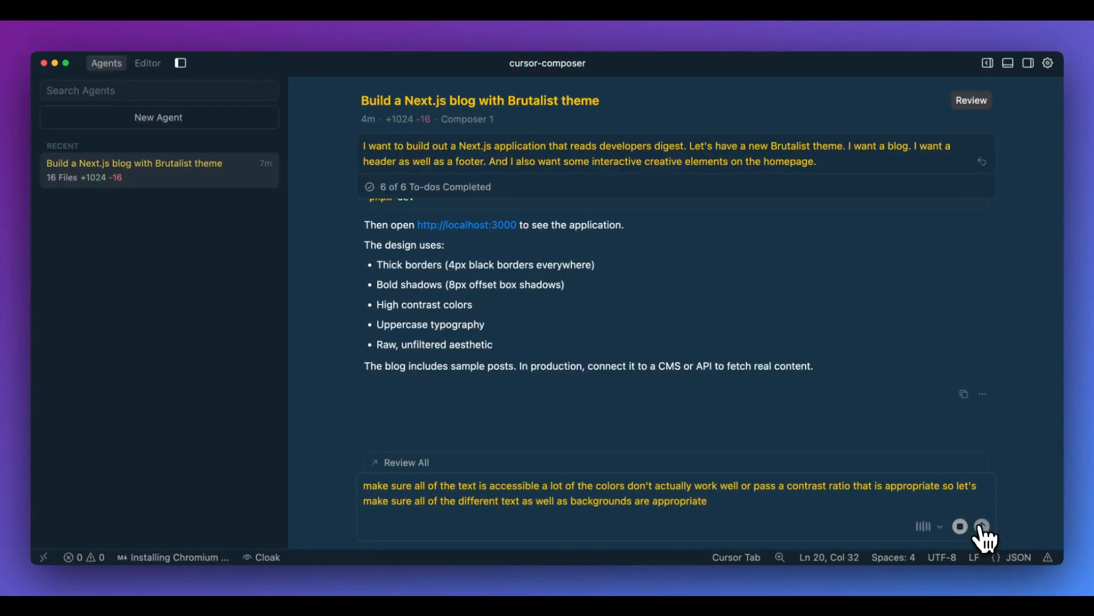
pyautogui.click(981, 525)
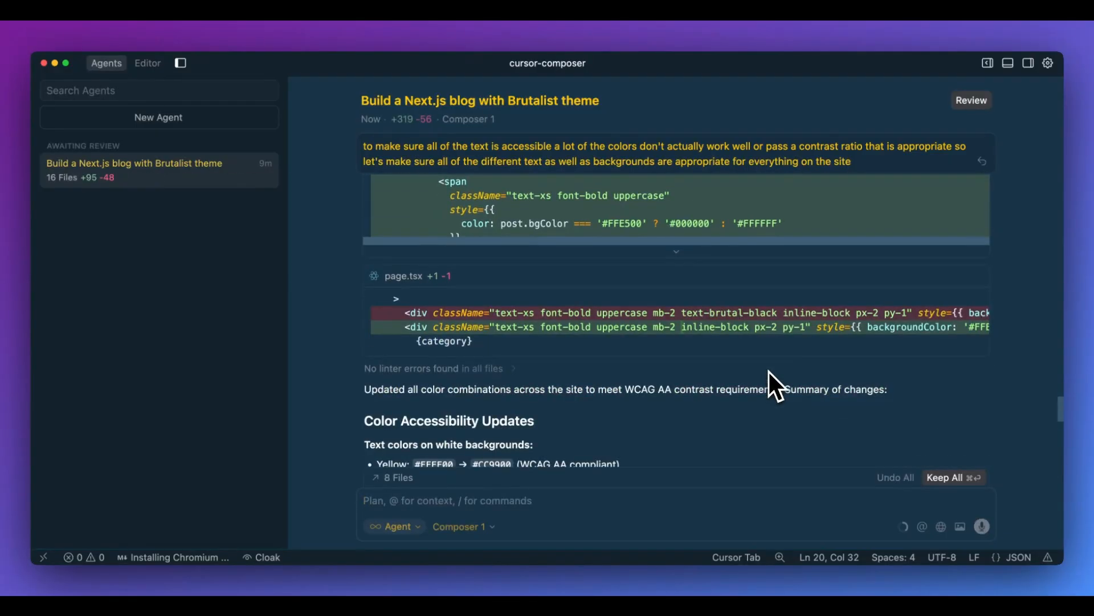
pyautogui.moveTo(795, 418)
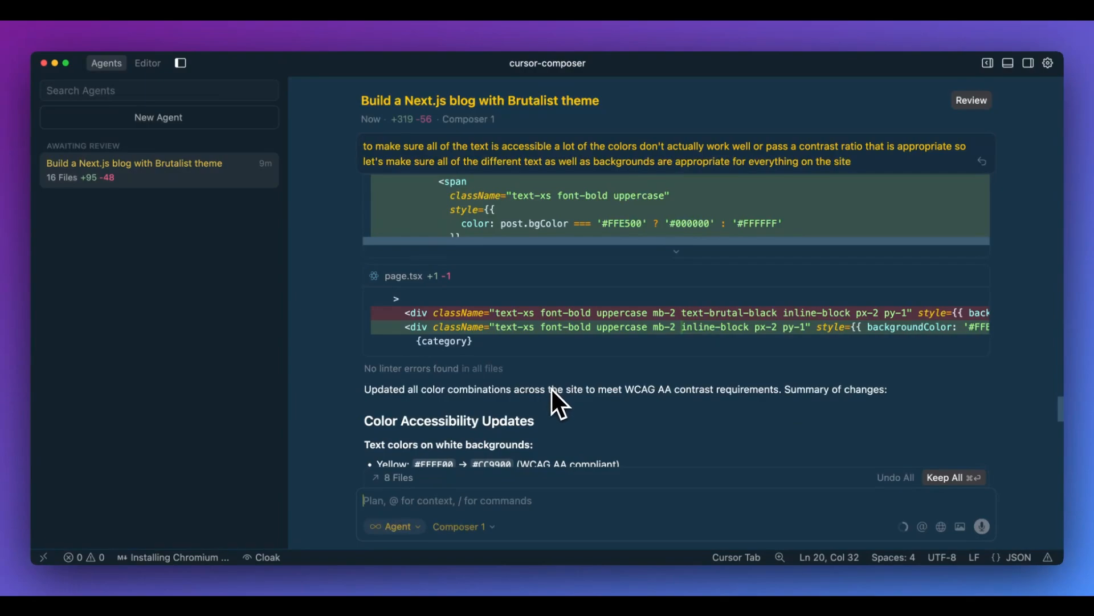
# Scroll through the agent's summary of the contrast changes.
pyautogui.scroll(-3)
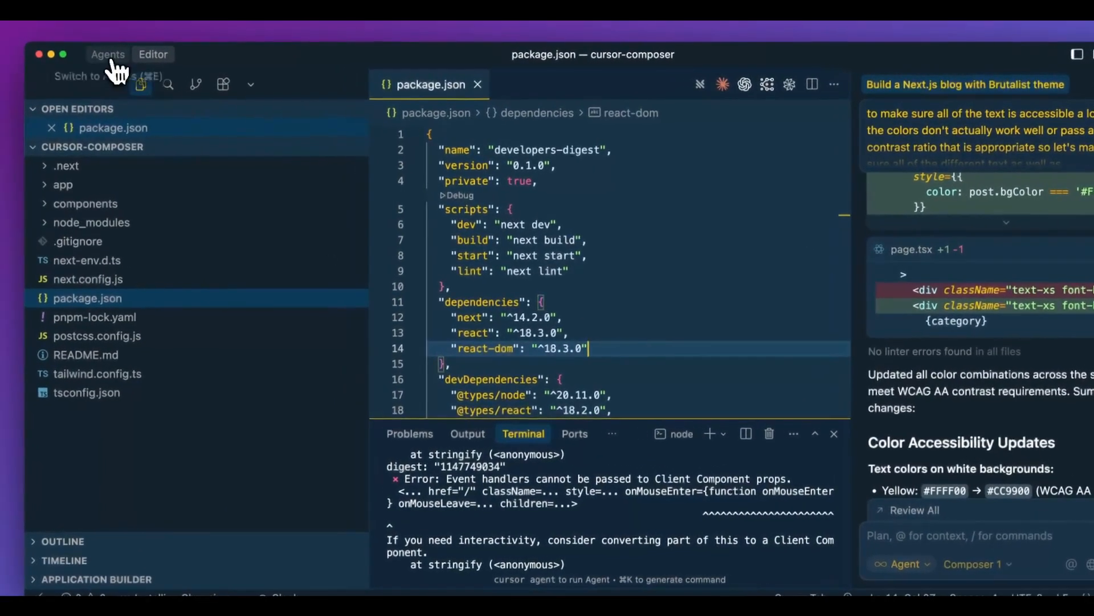
# Return to the agent conversation and send it the pasted Client Component event-handler error.
pyautogui.click(108, 54)
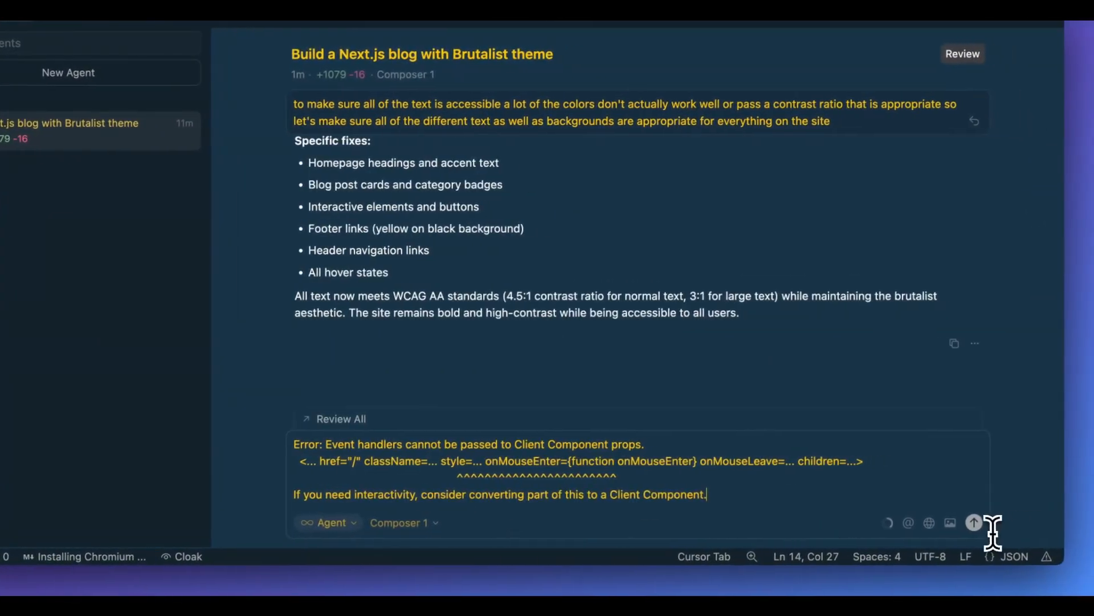
pyautogui.click(973, 522)
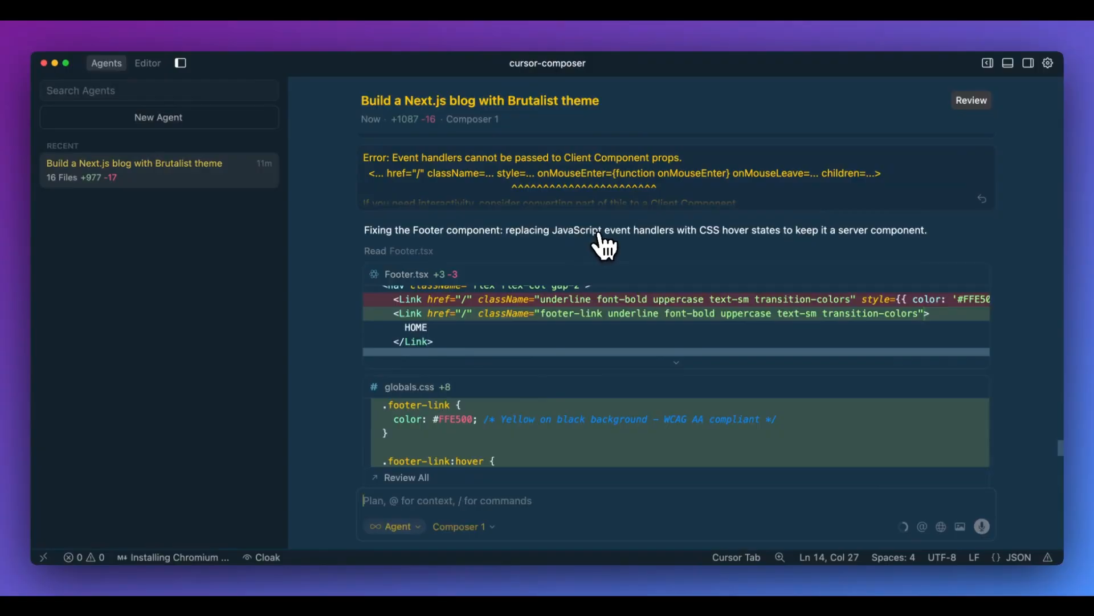
pyautogui.moveTo(697, 244)
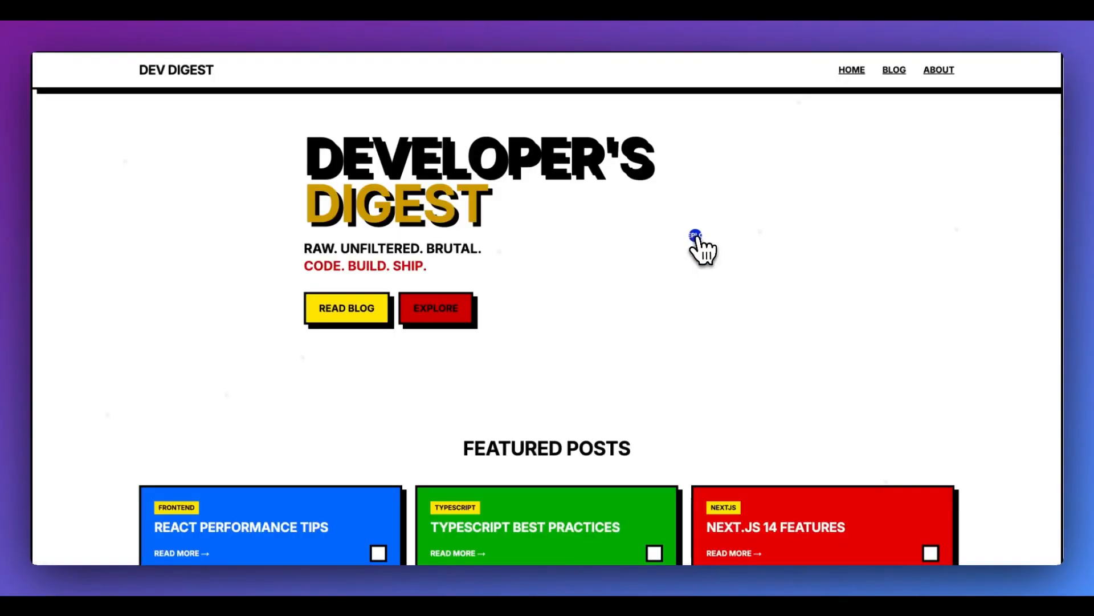
# Scroll the recoloured homepage down to the footer and go to the blog listing.
pyautogui.scroll(-3)
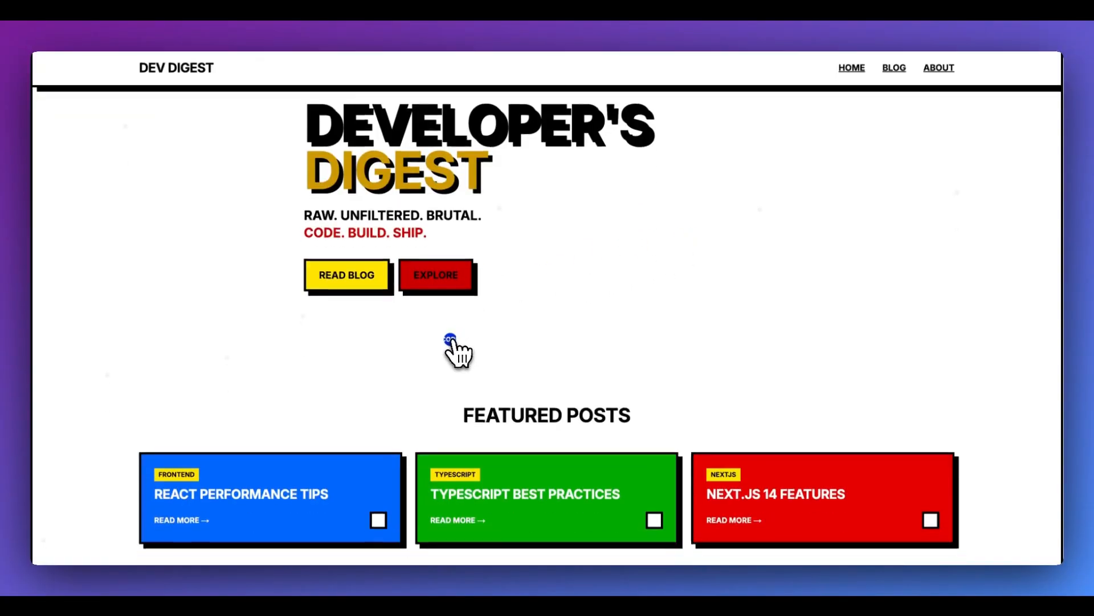
pyautogui.scroll(-3)
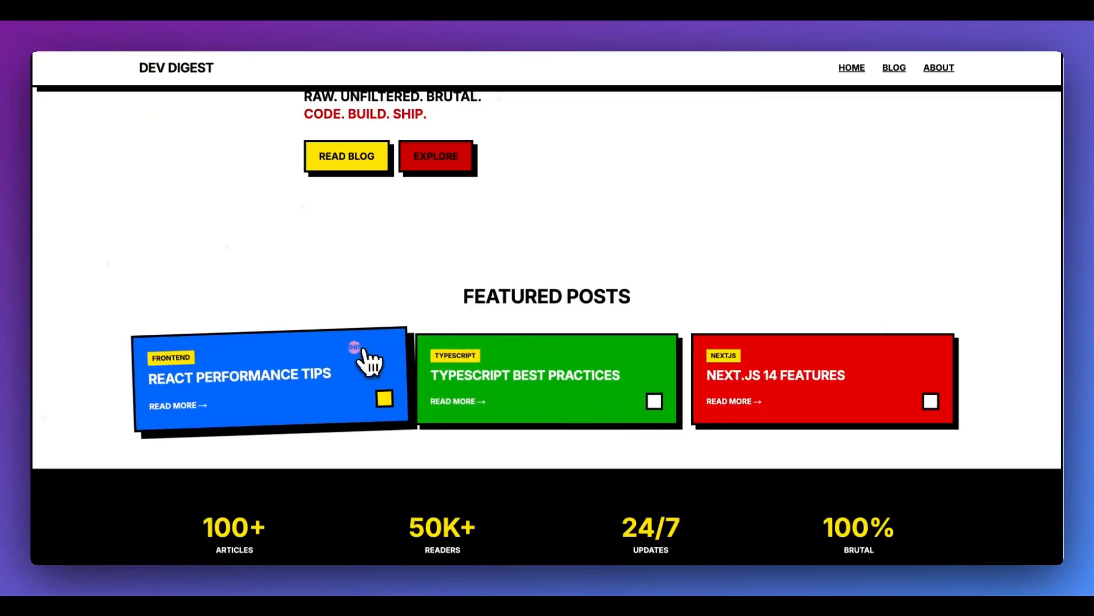
pyautogui.moveTo(624, 230)
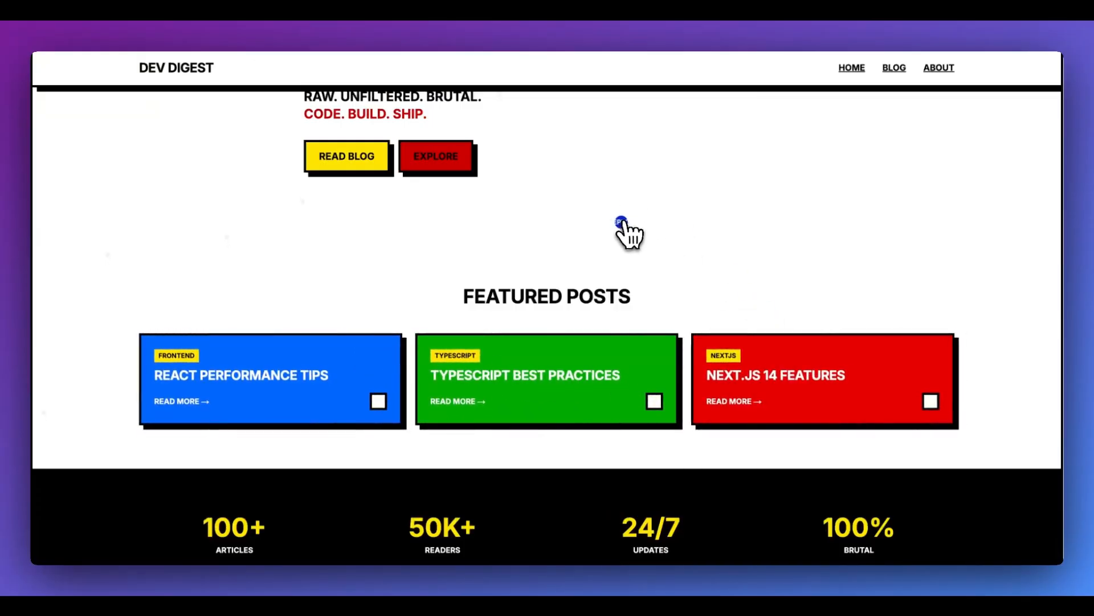
pyautogui.moveTo(624, 241)
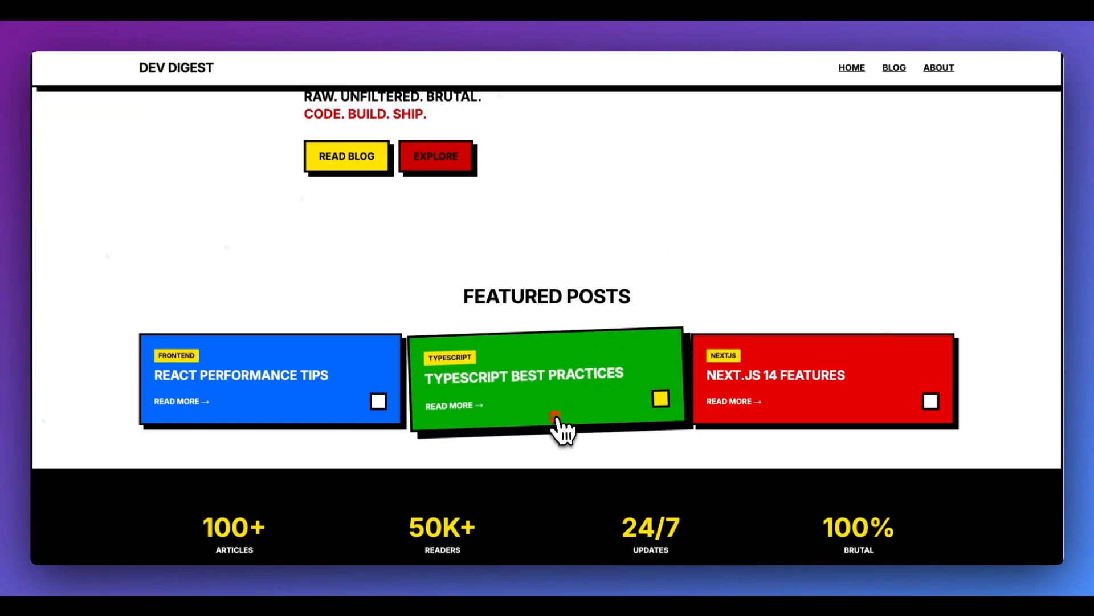
pyautogui.scroll(-3)
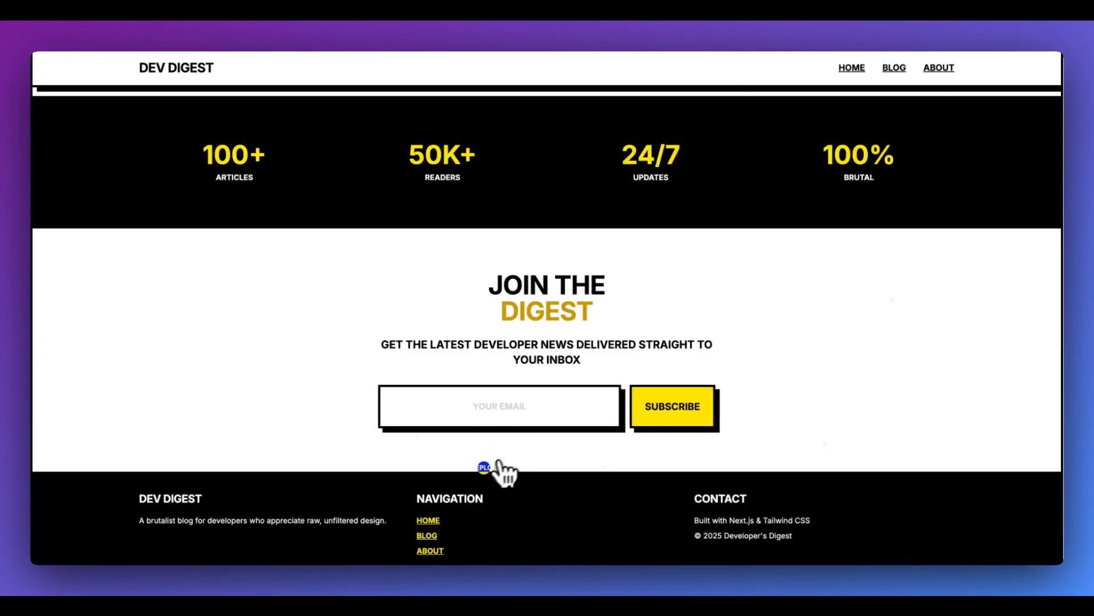
pyautogui.click(902, 70)
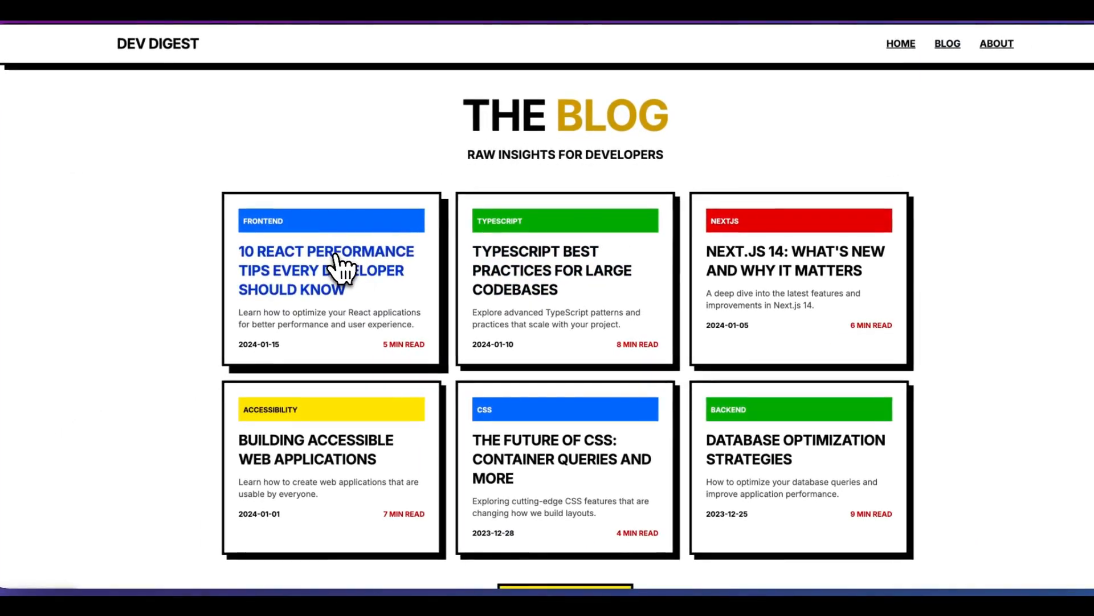
# Open the React performance tips post and scroll back to its top.
pyautogui.click(325, 270)
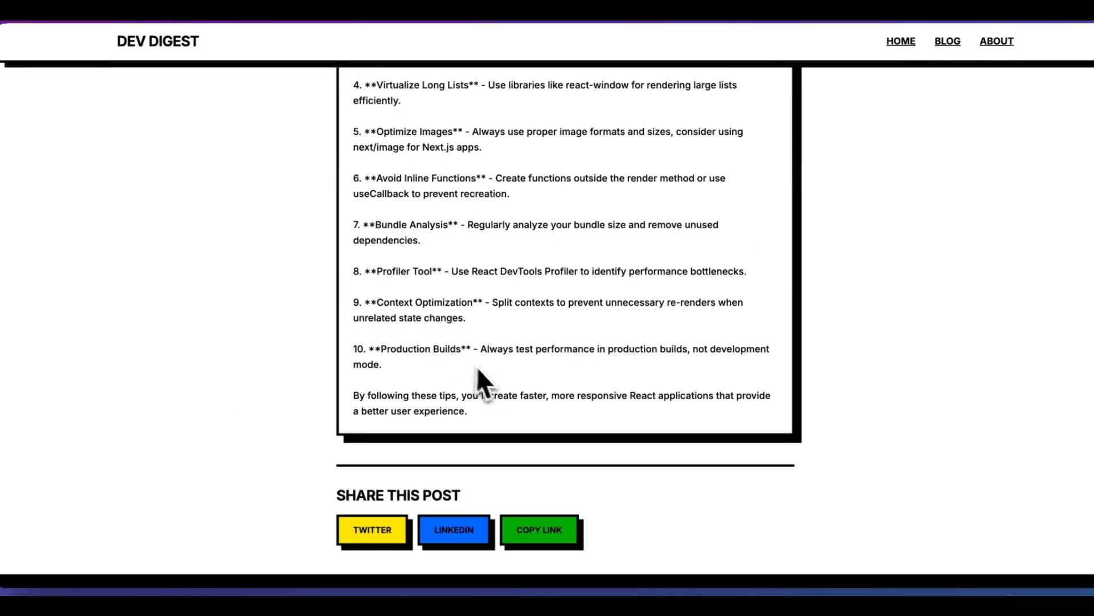
pyautogui.scroll(3)
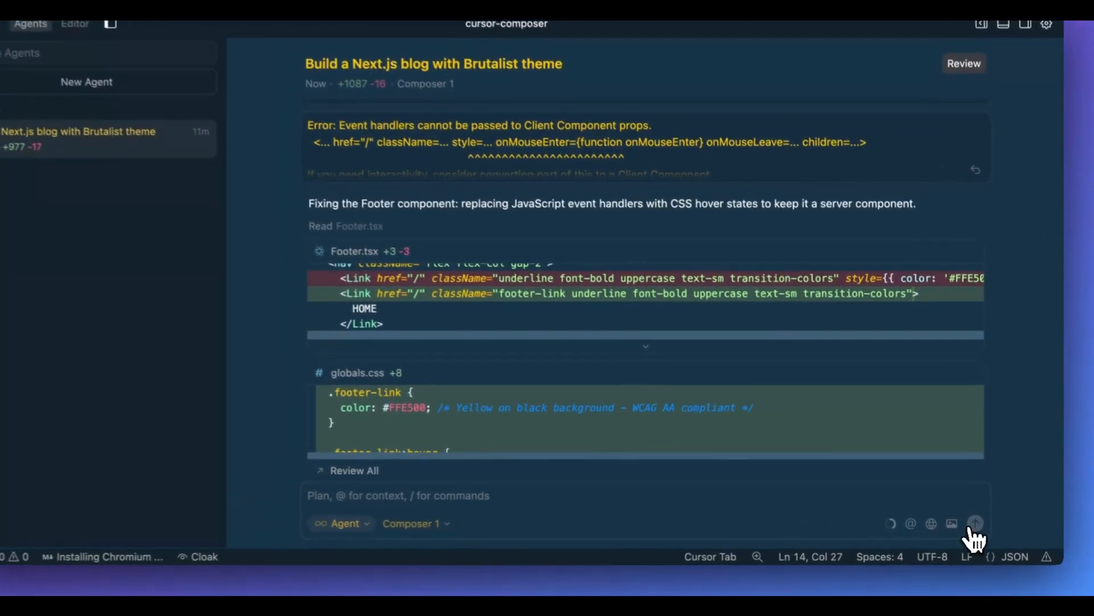
# Ask the agent to make all blog posts about TypeScript and install a markdown renderer.
pyautogui.write('All of the blog posts to')
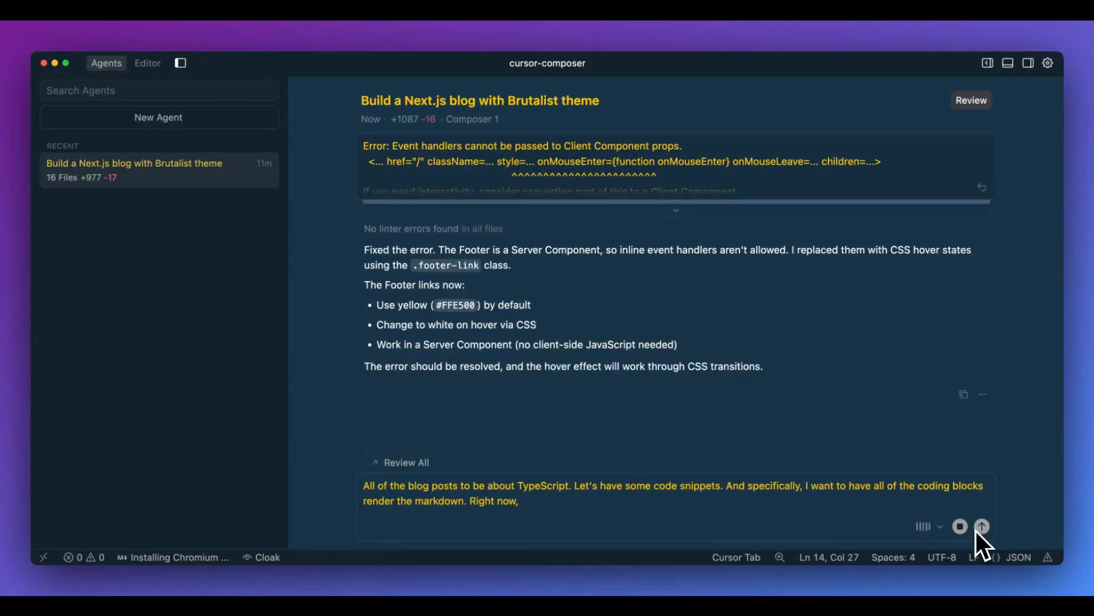
pyautogui.write('there is no markdown renderer. Make sure to install it.')
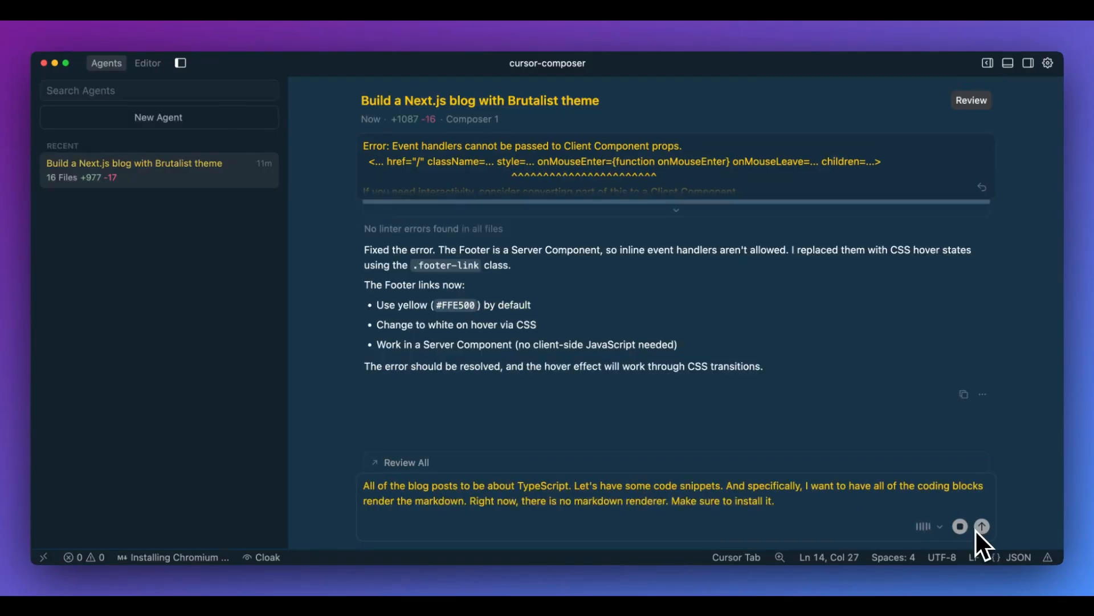
pyautogui.click(981, 526)
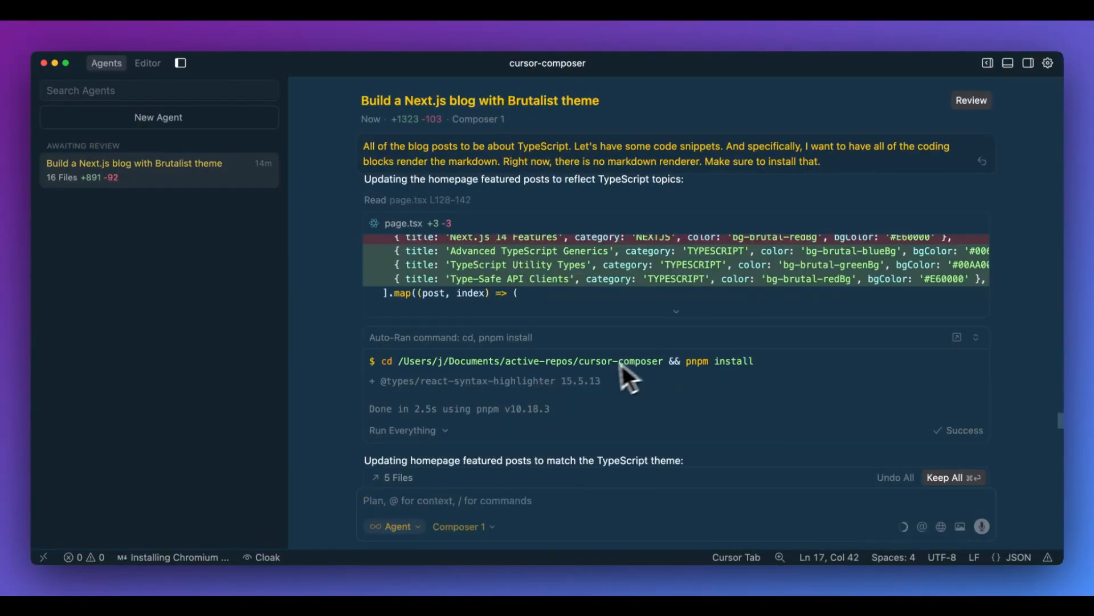
pyautogui.moveTo(611, 388)
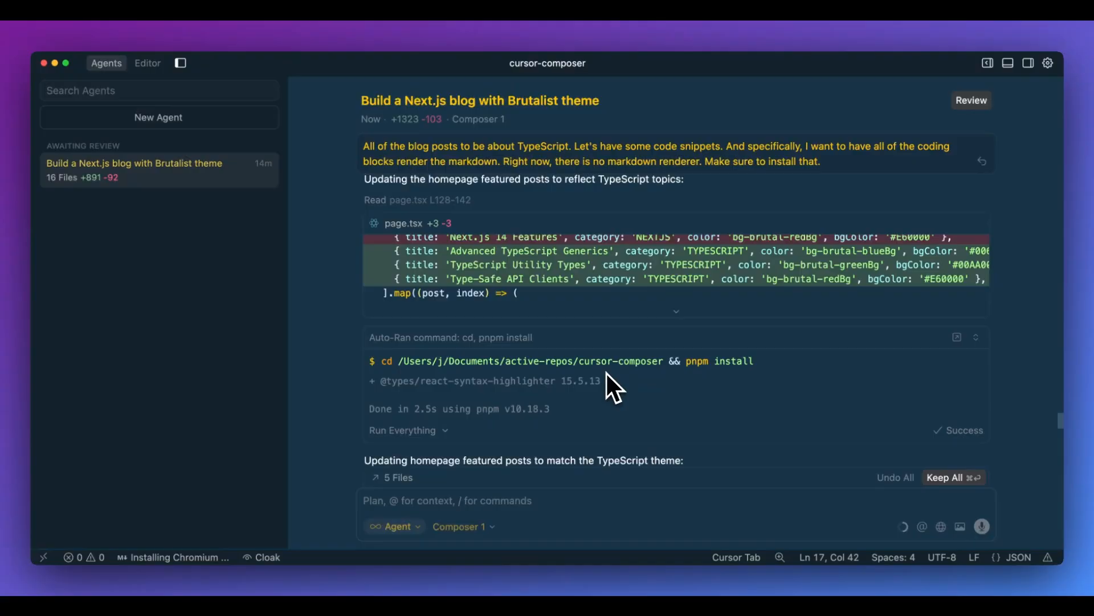
pyautogui.moveTo(635, 394)
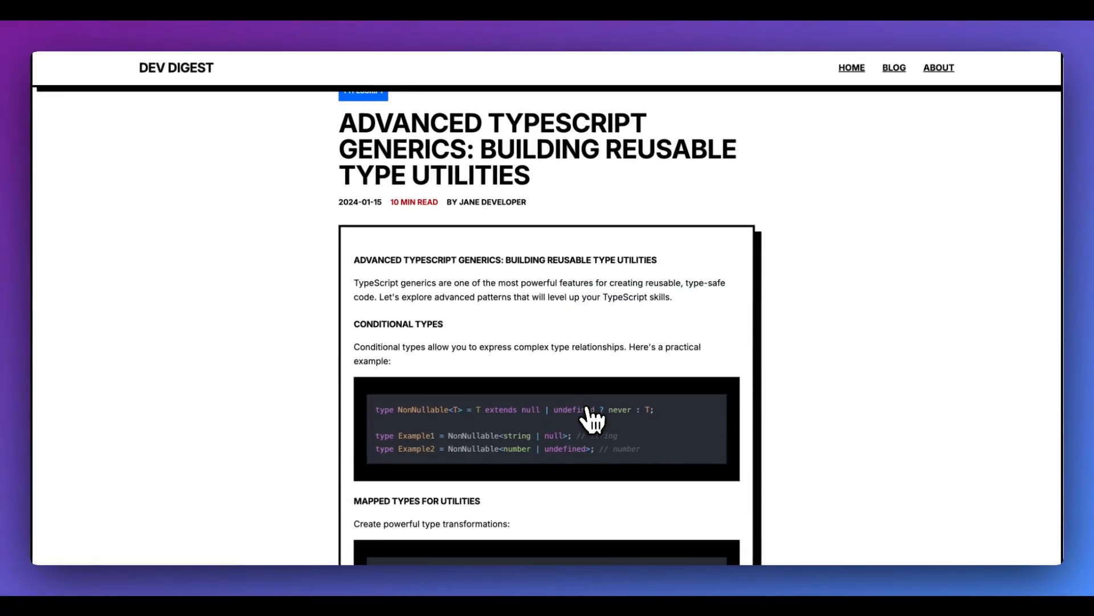
# Scroll through the Advanced TypeScript Generics and TypeScript Utility Types posts to check the highlighted code blocks.
pyautogui.scroll(-3)
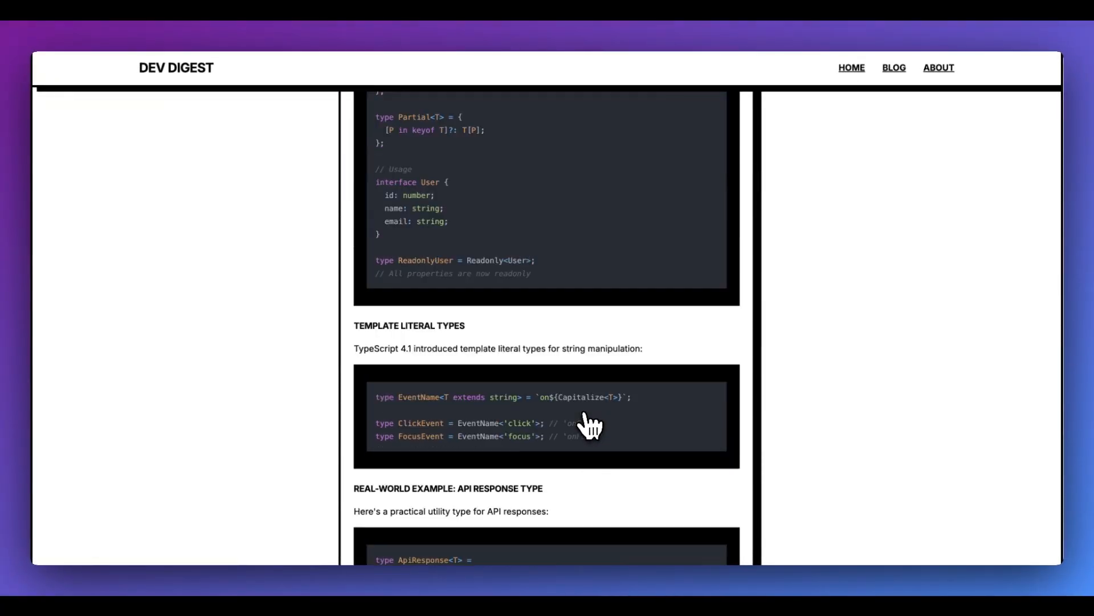
pyautogui.scroll(-3)
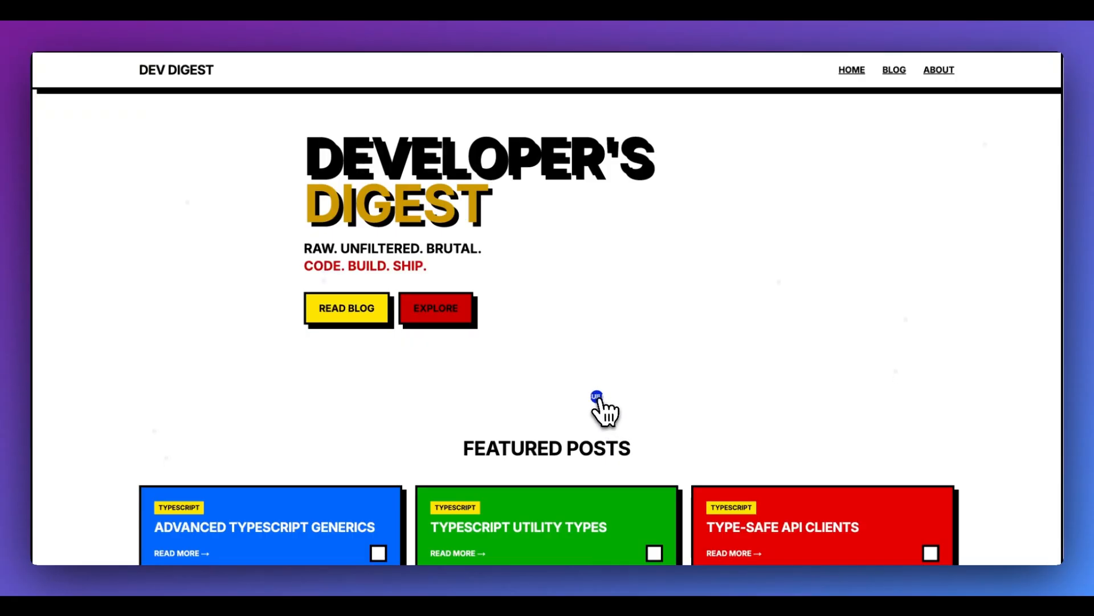
pyautogui.scroll(-3)
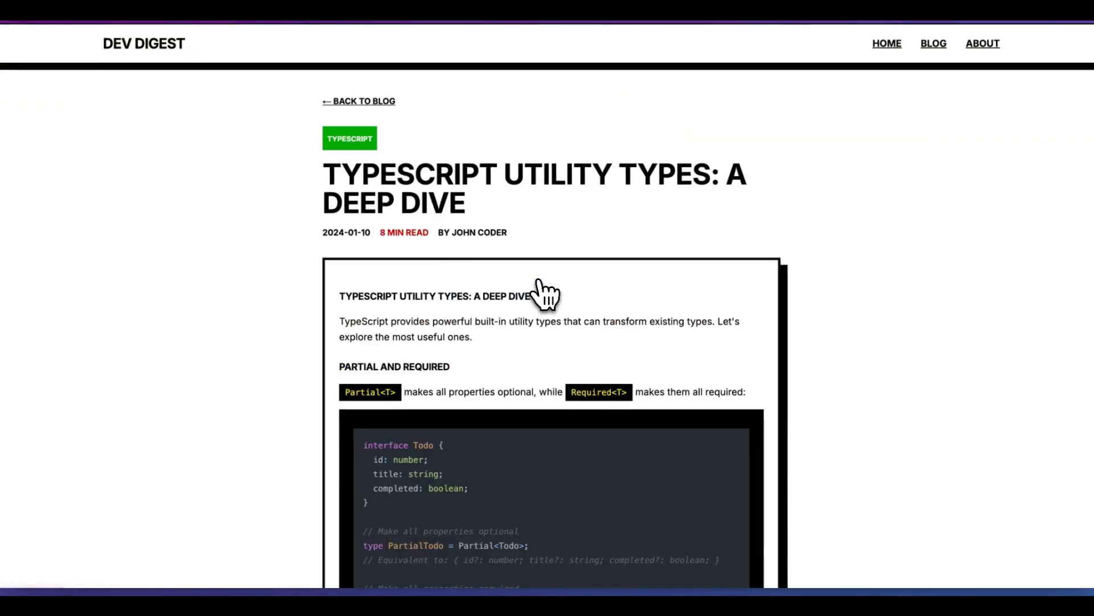
pyautogui.scroll(-3)
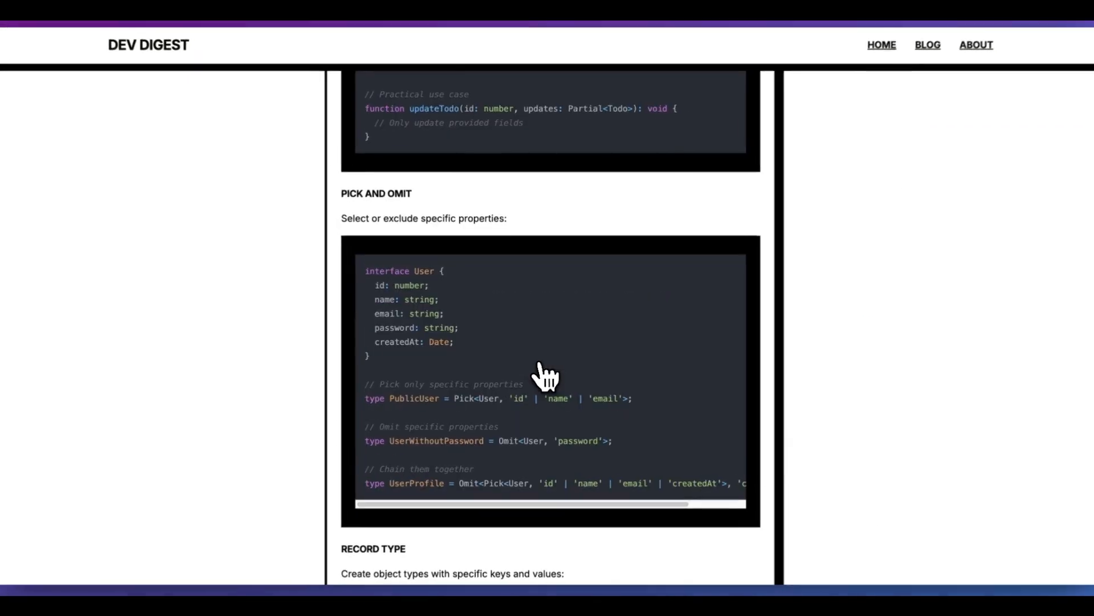
pyautogui.scroll(-3)
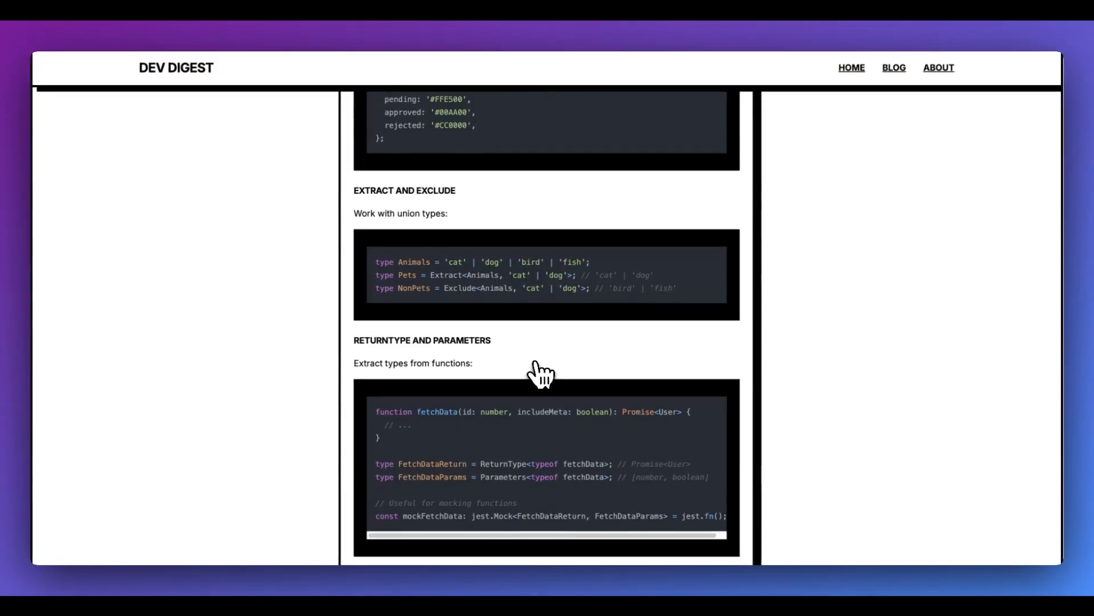
pyautogui.scroll(-3)
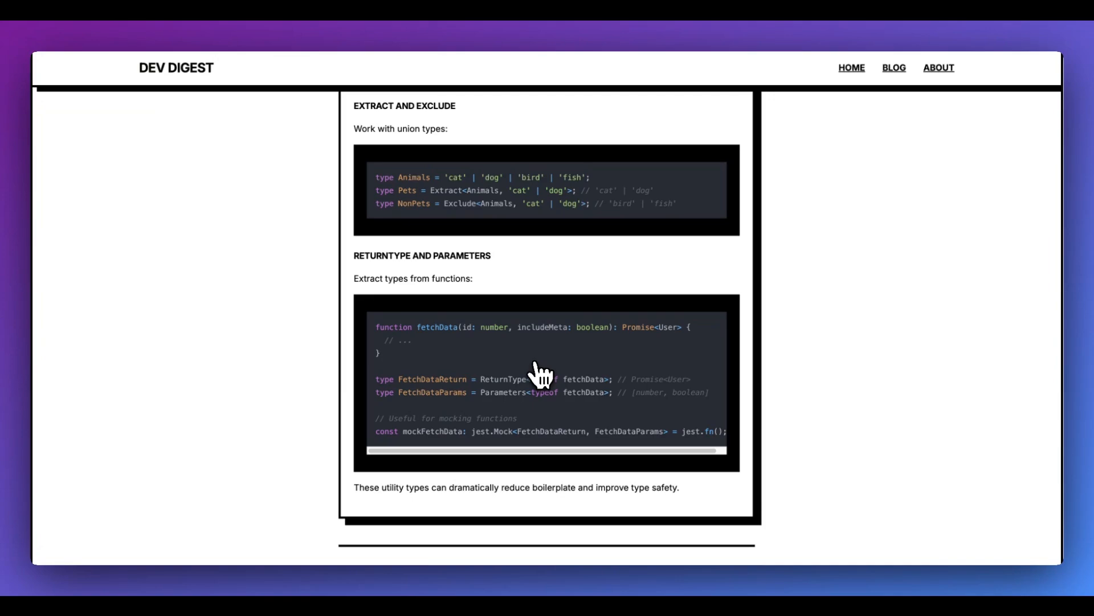
pyautogui.scroll(-3)
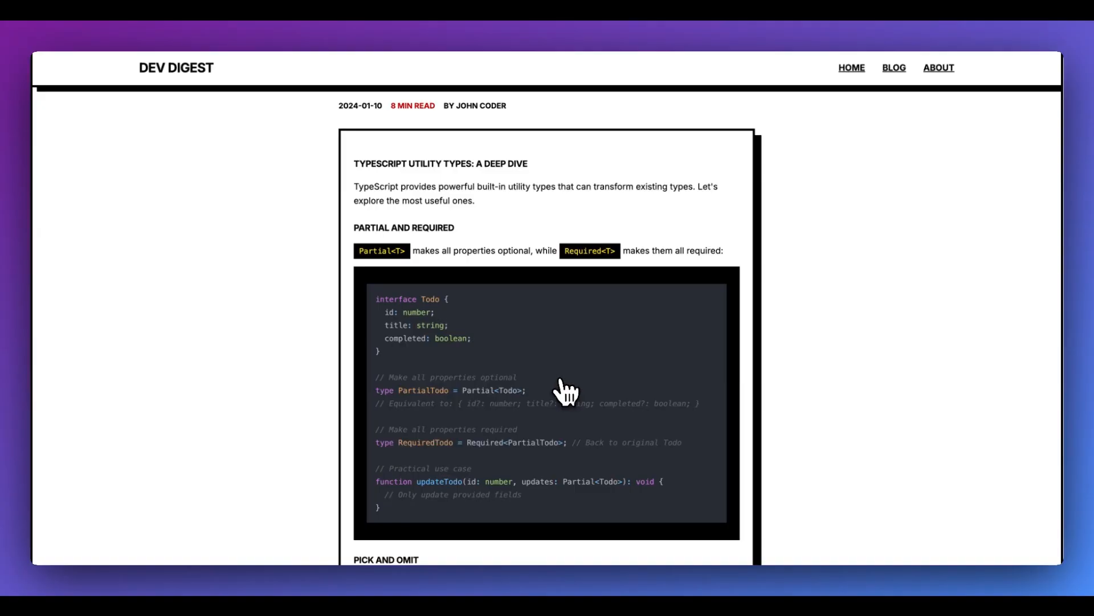
pyautogui.scroll(-3)
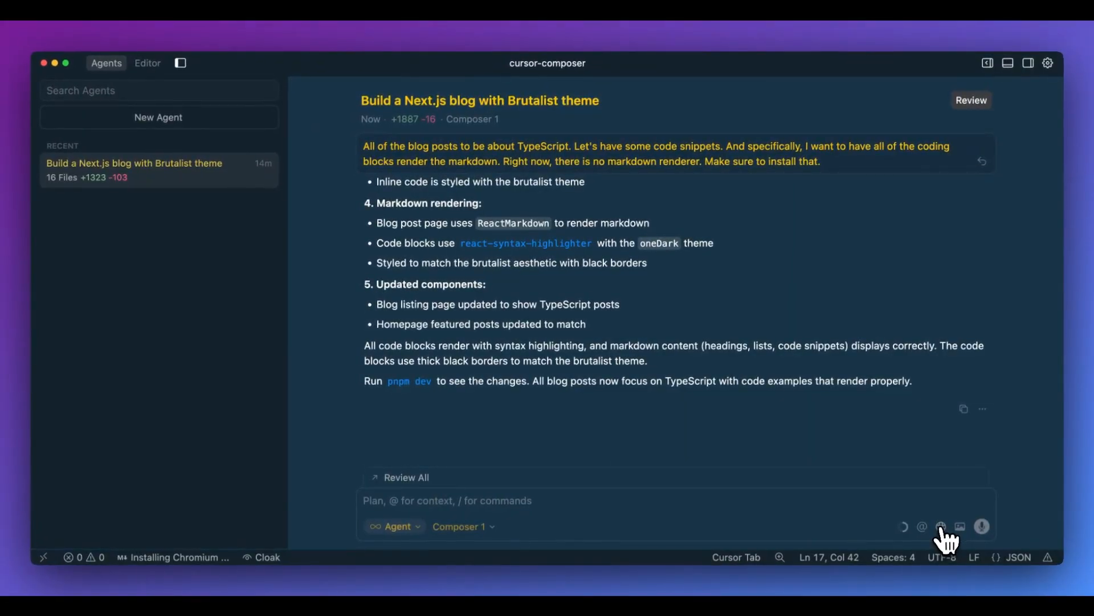
pyautogui.moveTo(940, 527)
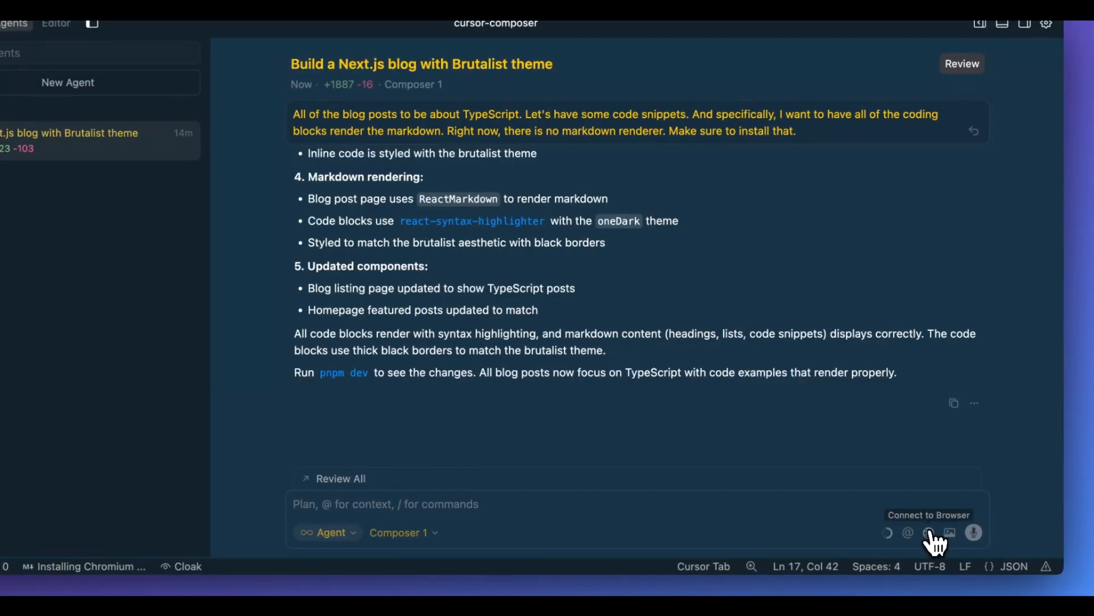
# Connect the agent to Cursor's built-in Browser Tab from the chat's Connect to Browser menu.
pyautogui.click(928, 532)
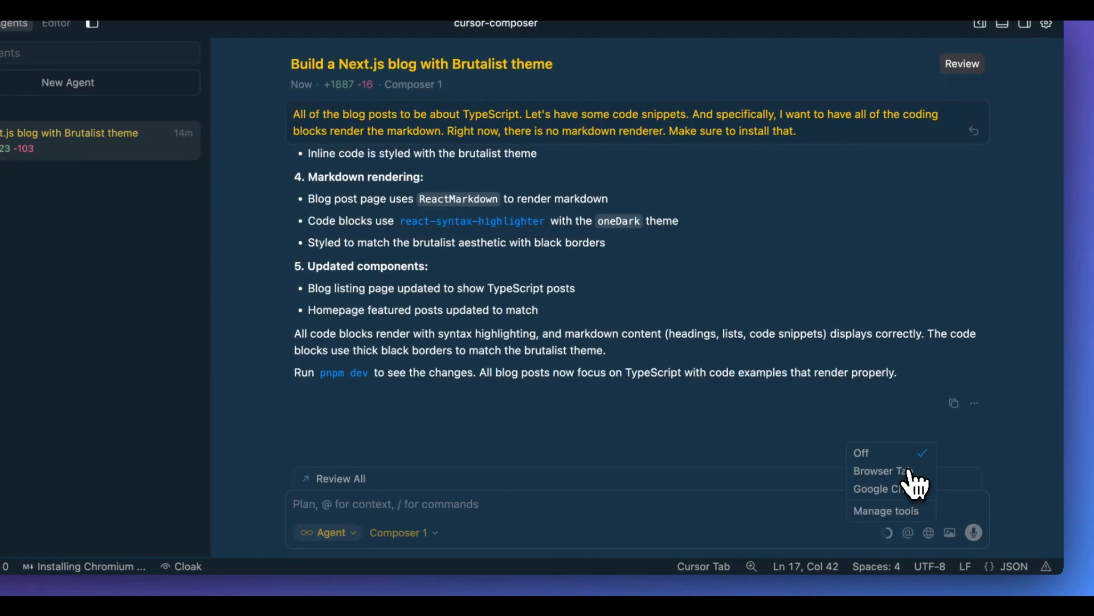
pyautogui.click(882, 471)
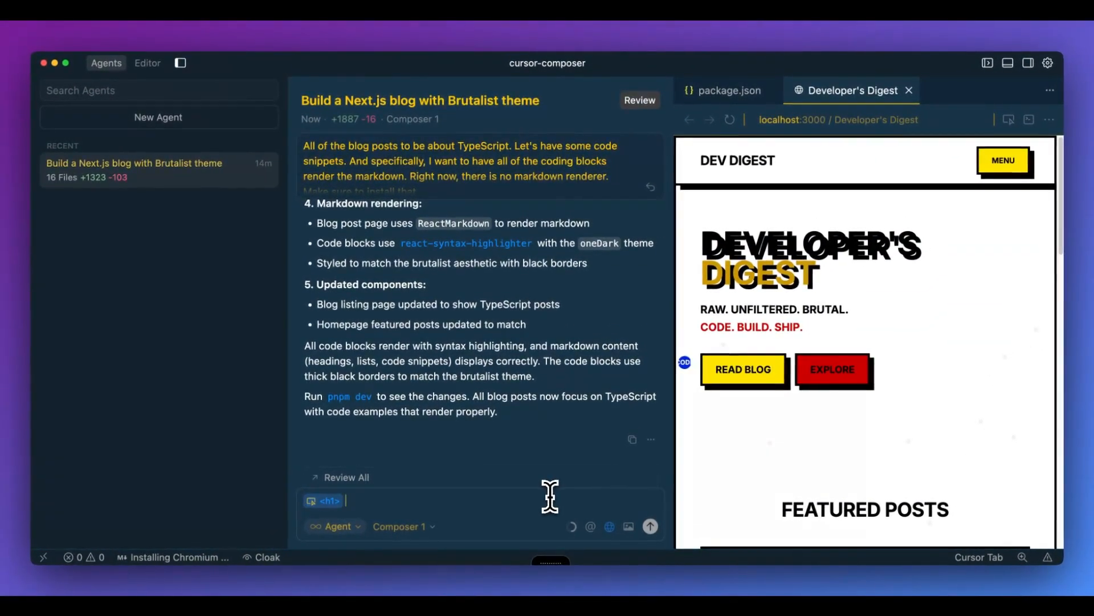
# Ask the agent to remove the duplicative text effect from the selected DEVELOPER'S DIGEST h1 heading.
pyautogui.write('remove the')
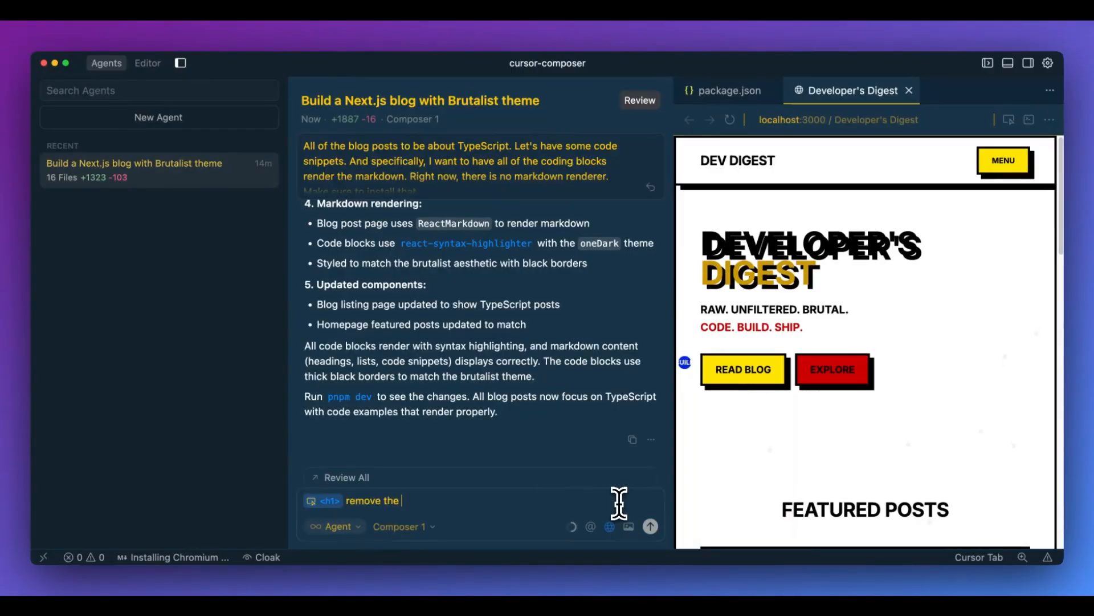
pyautogui.write('duplicate tex')
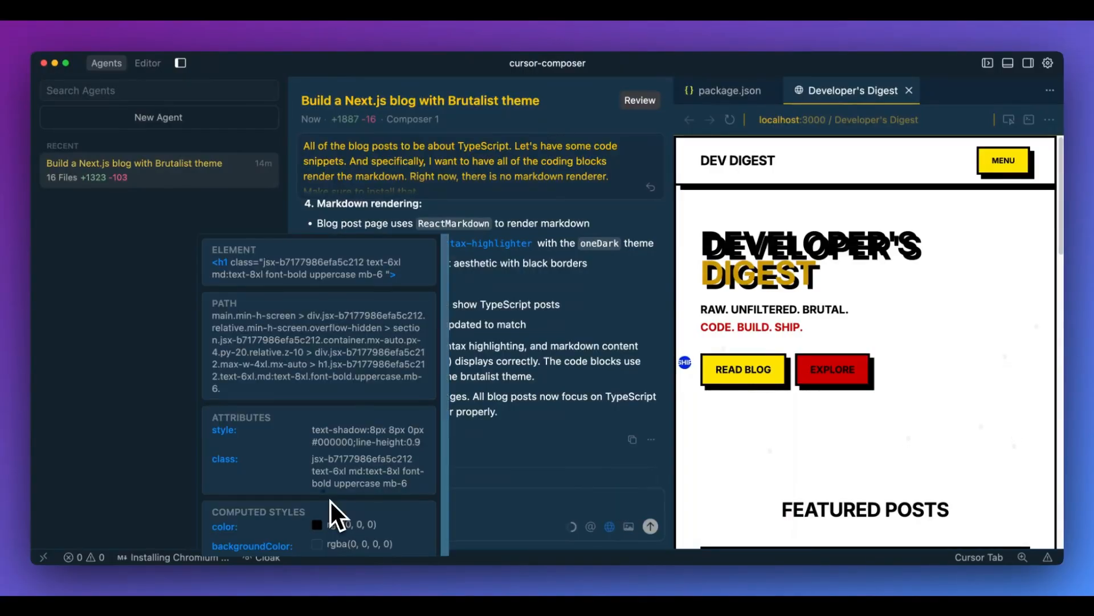
pyautogui.scroll(-3)
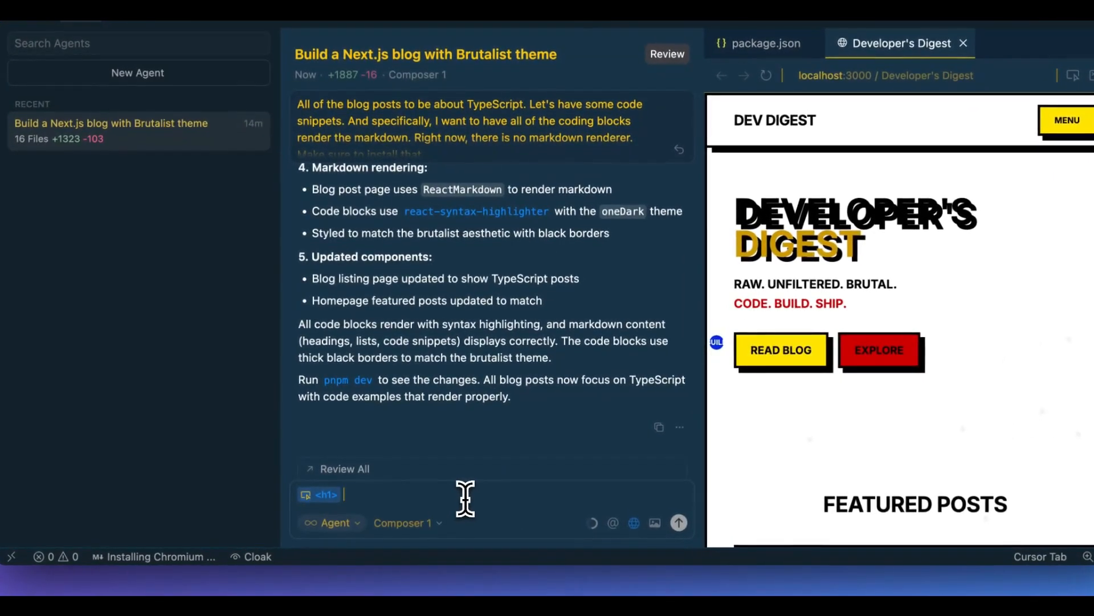
pyautogui.write('I want to remove the duplicative text effect')
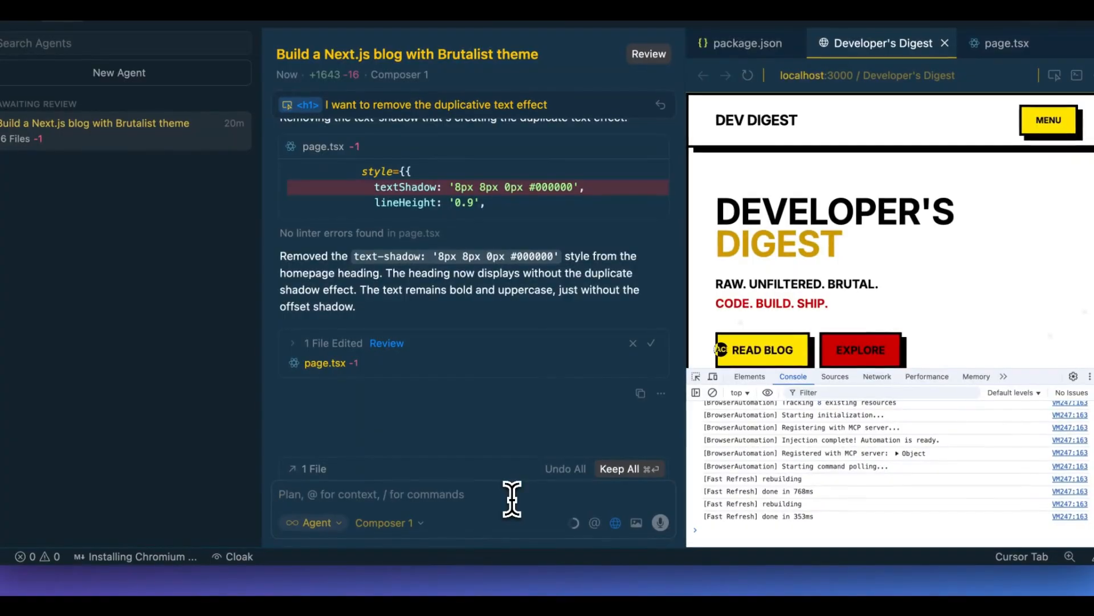
# Ask the agent 'What are the console logs?' after the heading's textShadow is removed.
pyautogui.write('What are the console logs?')
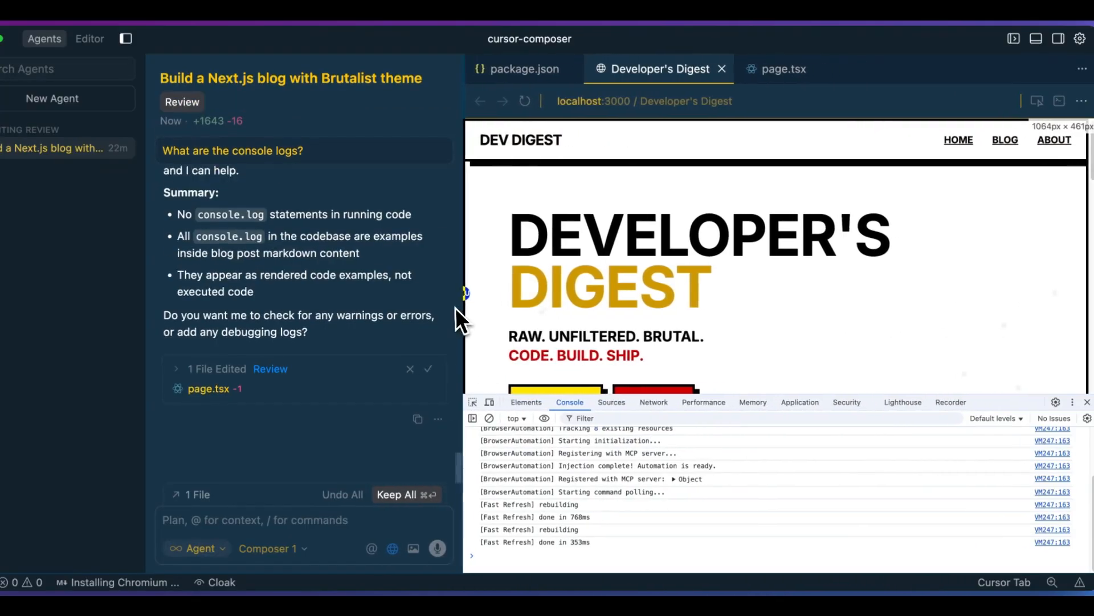
pyautogui.scroll(-3)
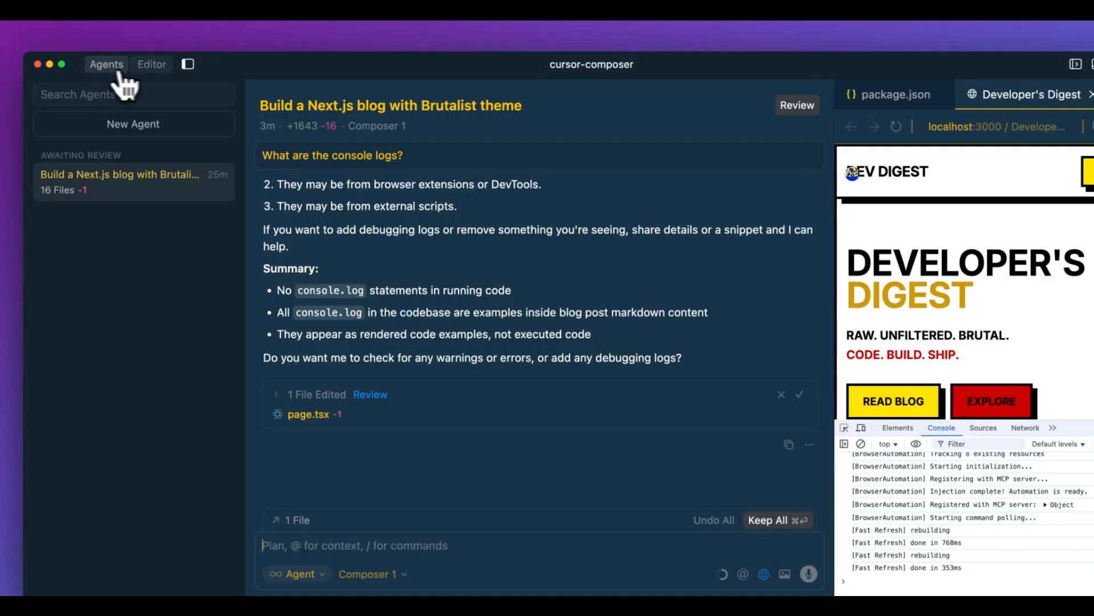
# View the project in the full Editor layout, then start a New Agent conversation.
pyautogui.click(152, 64)
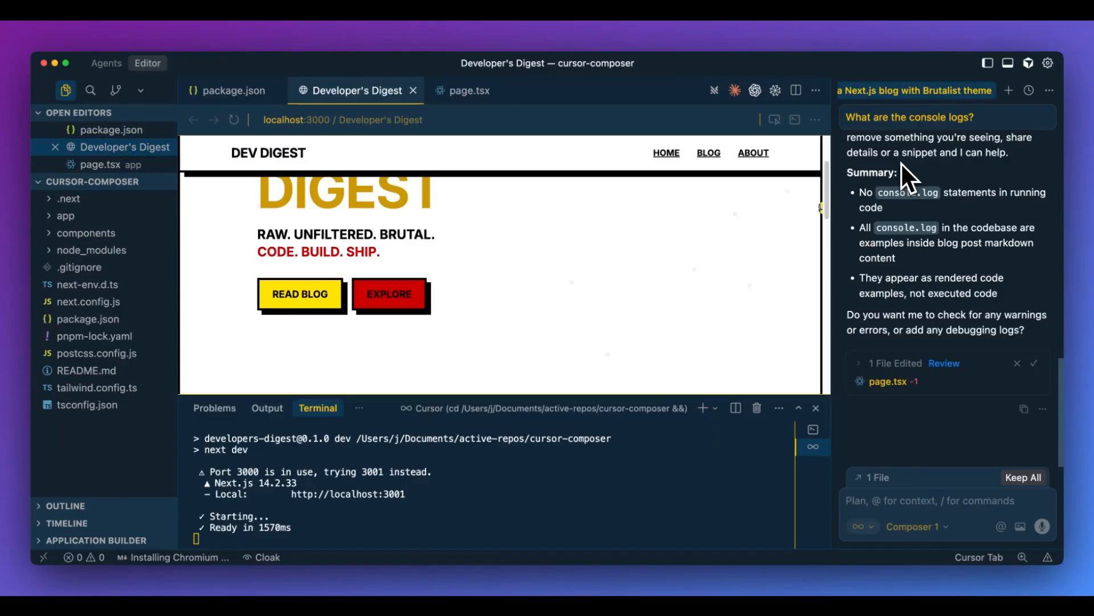
pyautogui.moveTo(865, 331)
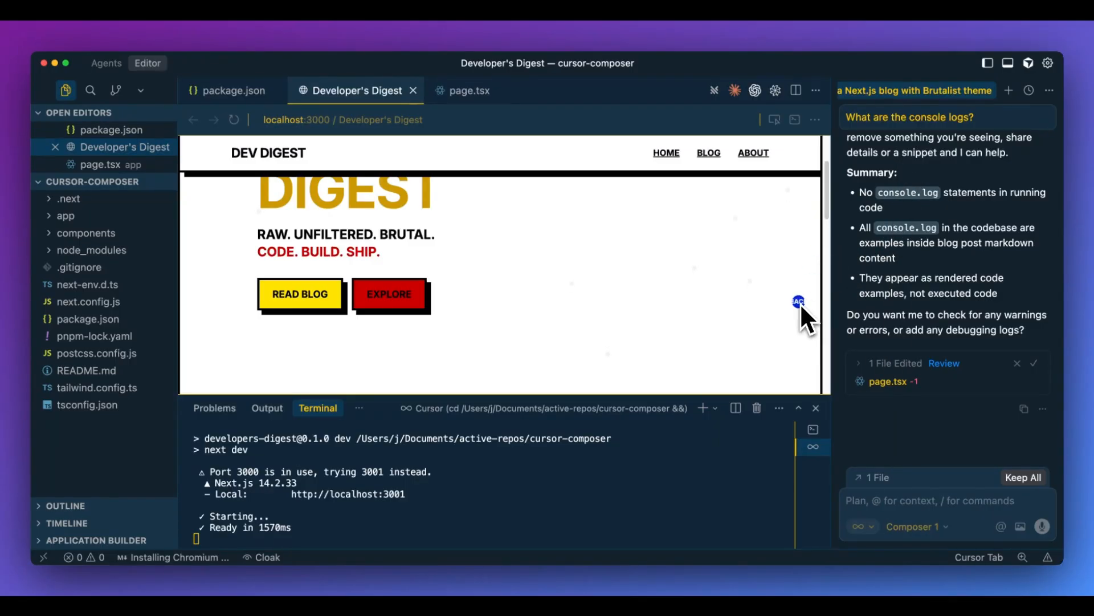
pyautogui.moveTo(621, 251)
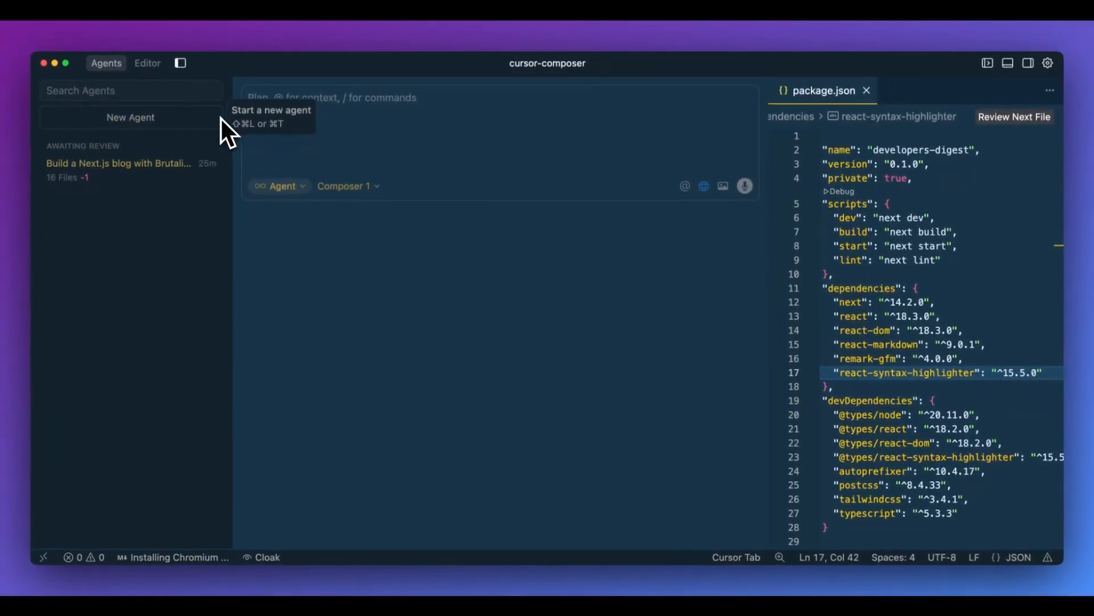
pyautogui.click(158, 64)
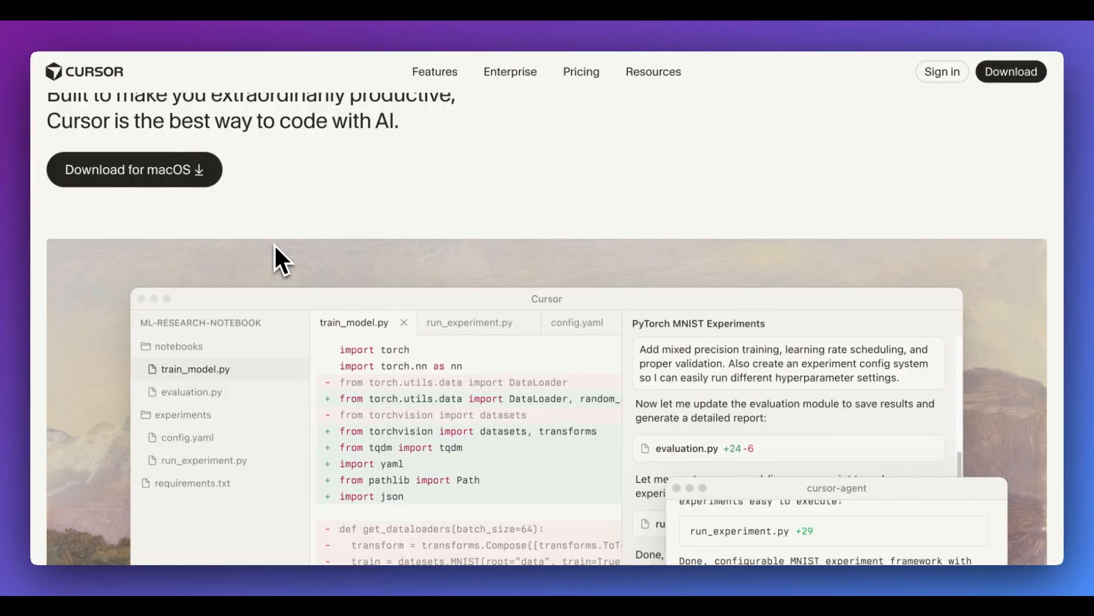
# Scroll the cursor.com homepage through the Agent, Tab autocomplete and Slack/GitHub integration sections.
pyautogui.scroll(-3)
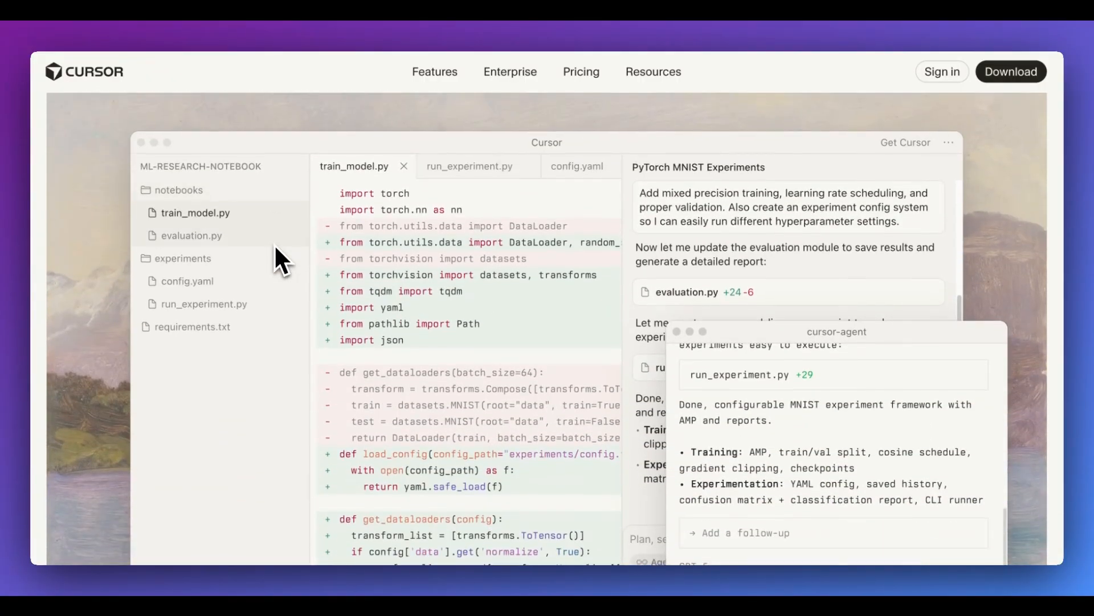
pyautogui.scroll(-3)
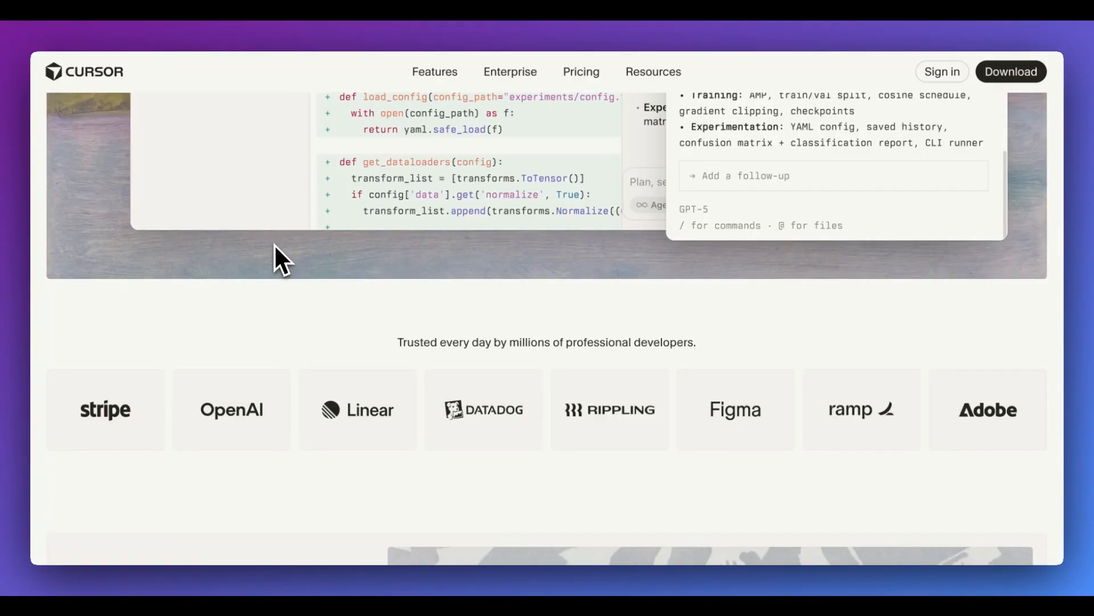
pyautogui.scroll(-3)
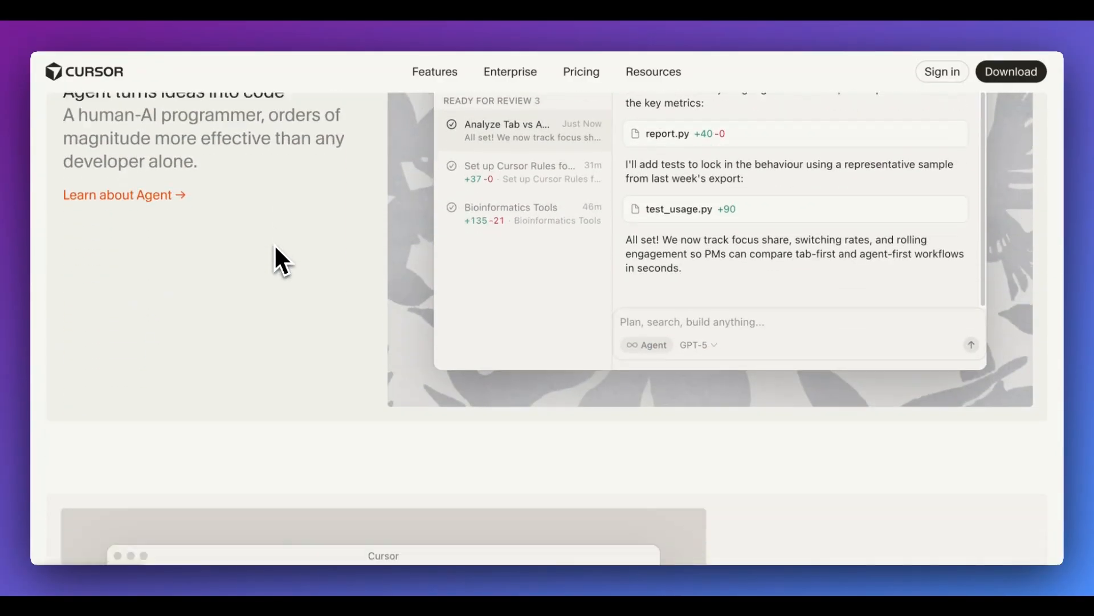
pyautogui.scroll(-3)
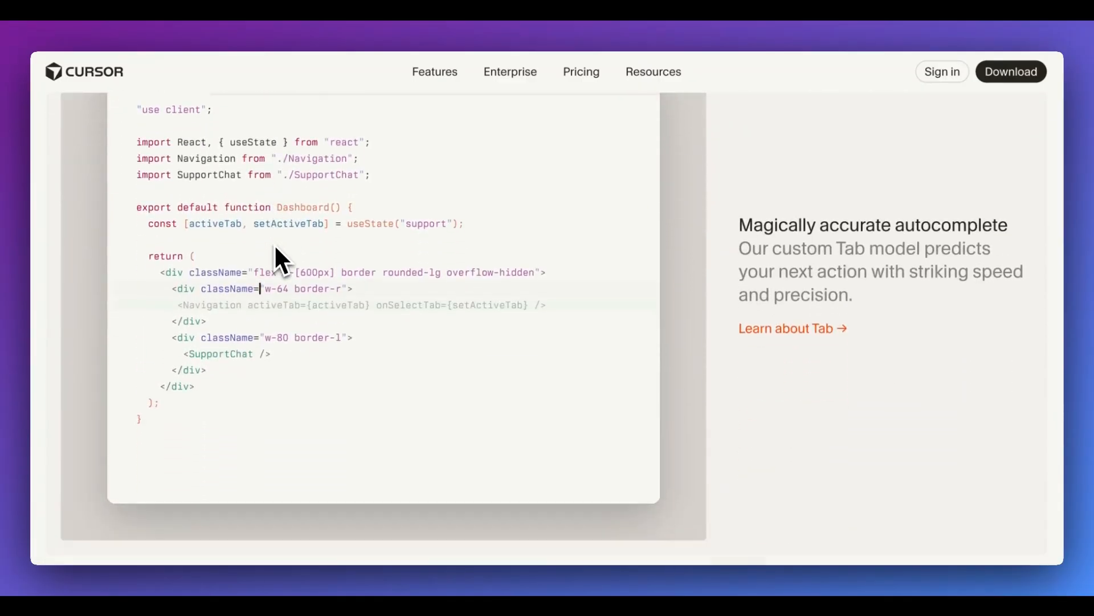
pyautogui.scroll(-3)
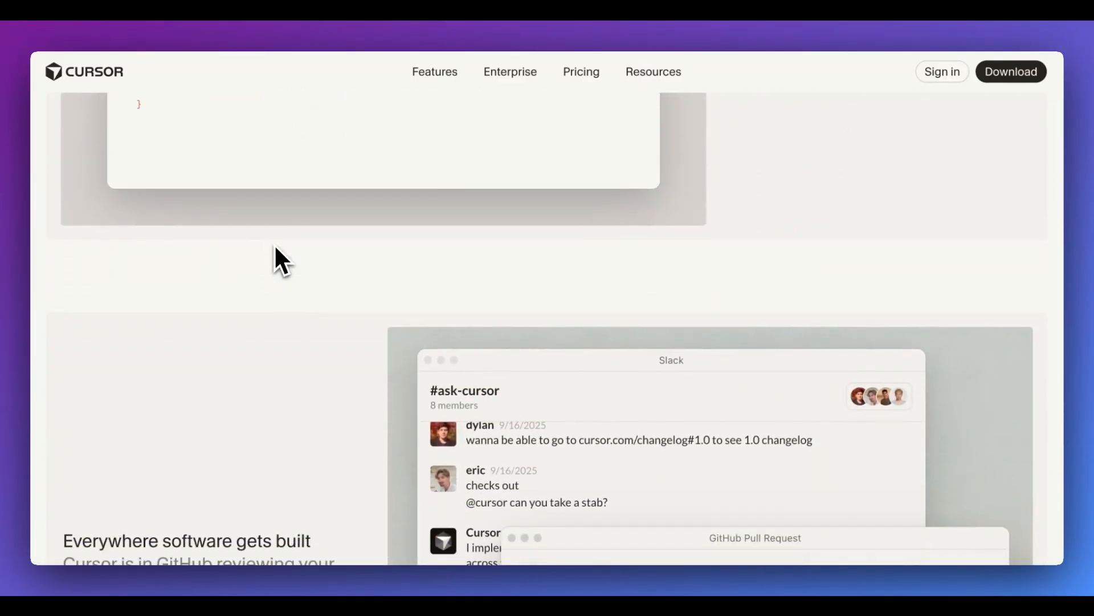